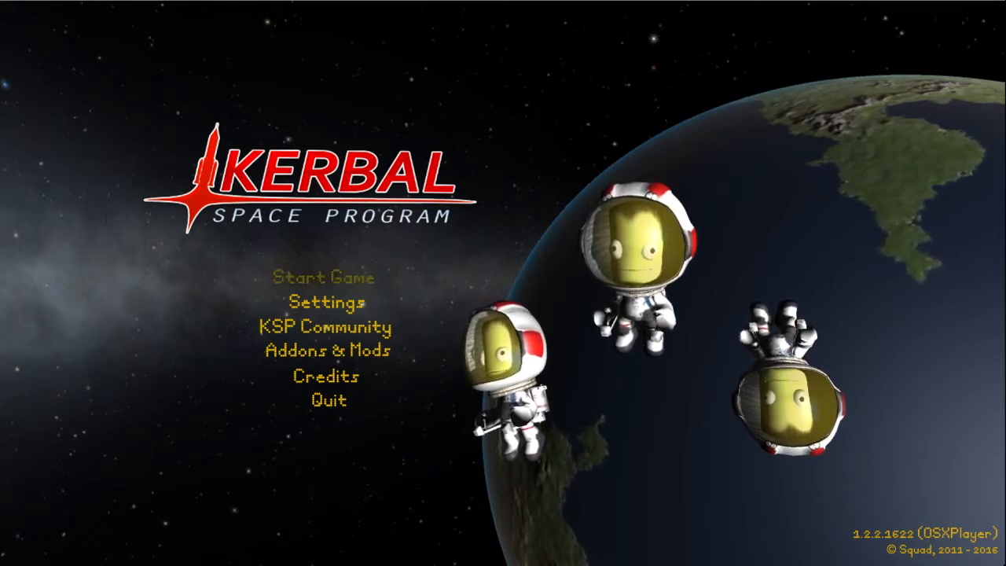
Load the saved career game 'the enterprise_' through Start Game and Resume Saved
left_click(326, 278)
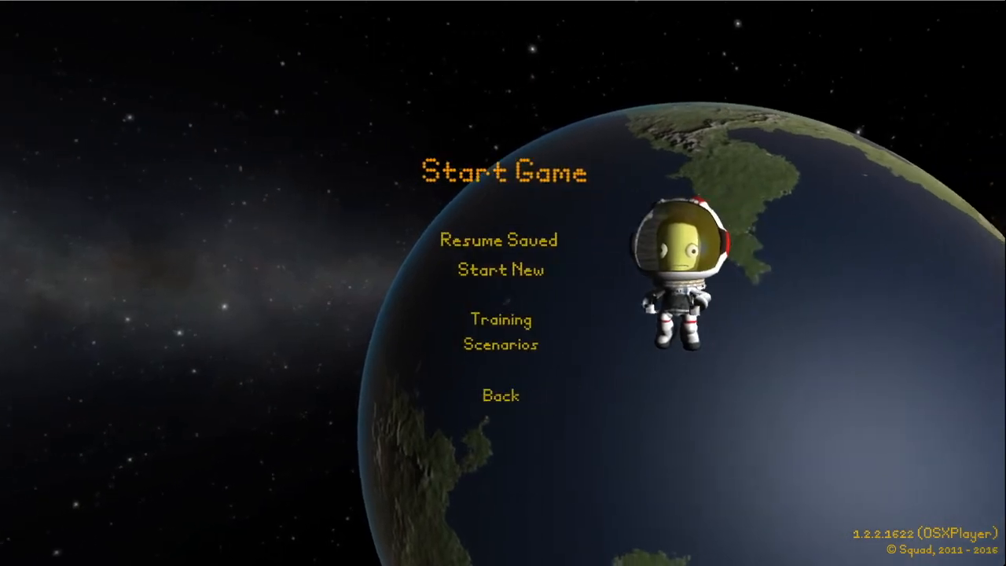
left_click(498, 239)
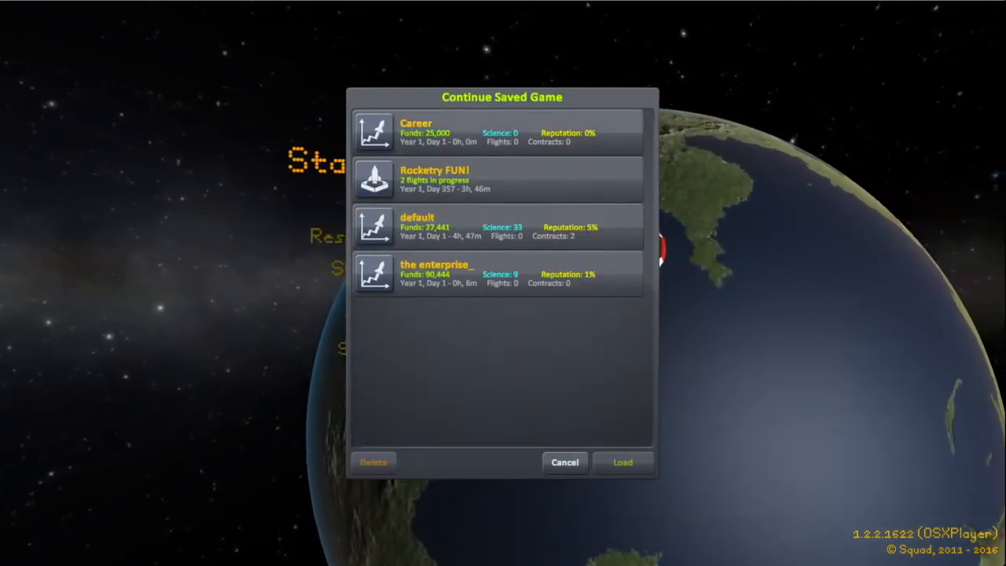
left_click(495, 274)
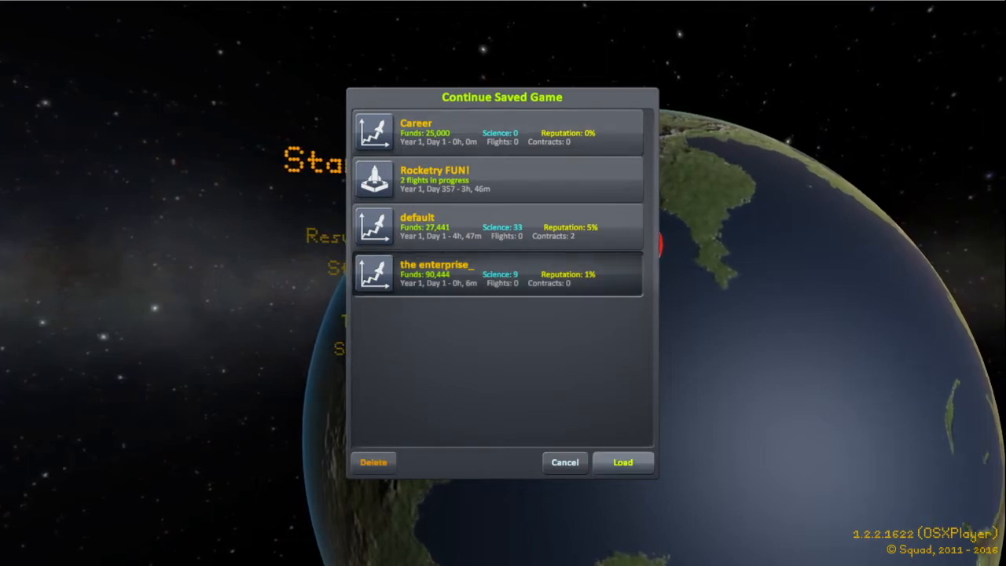
left_click(624, 463)
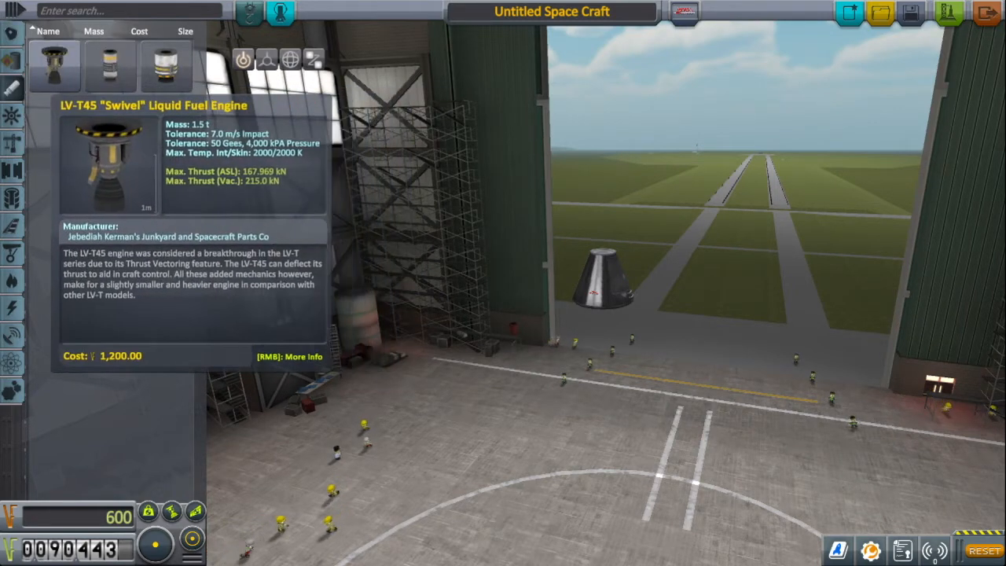
mouse_move(54, 61)
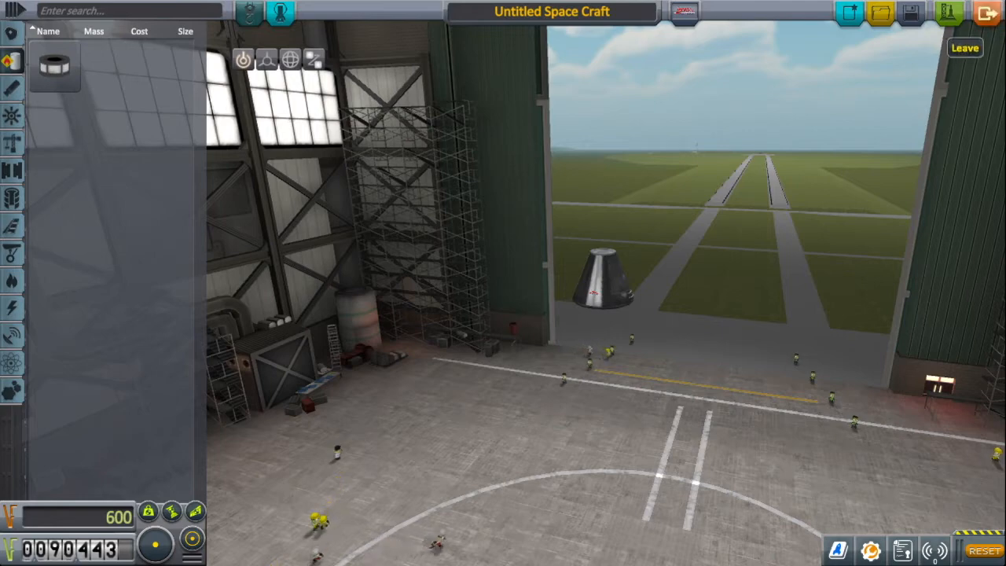
Leave the Vehicle Assembly Building without saving the craft
left_click(964, 44)
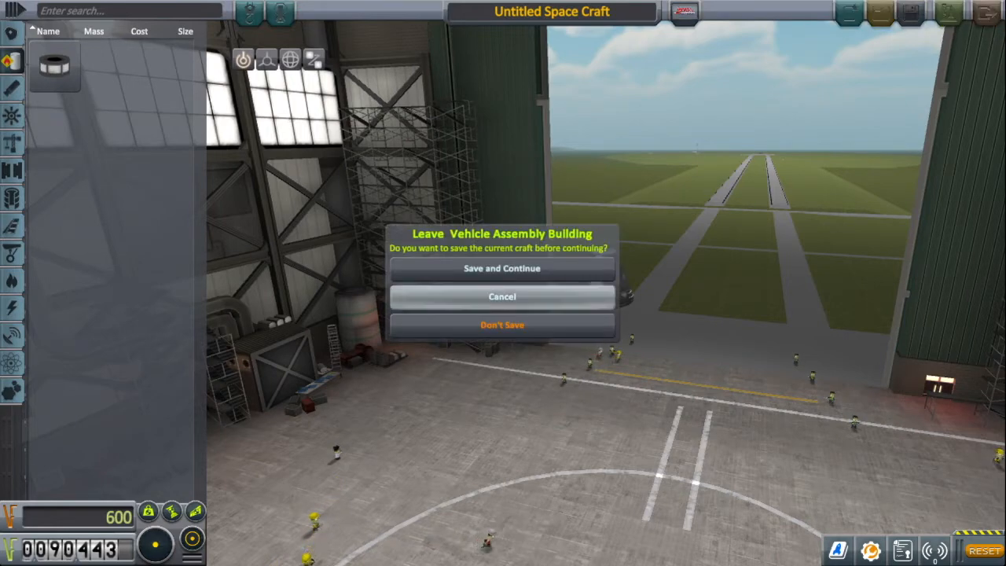
left_click(505, 324)
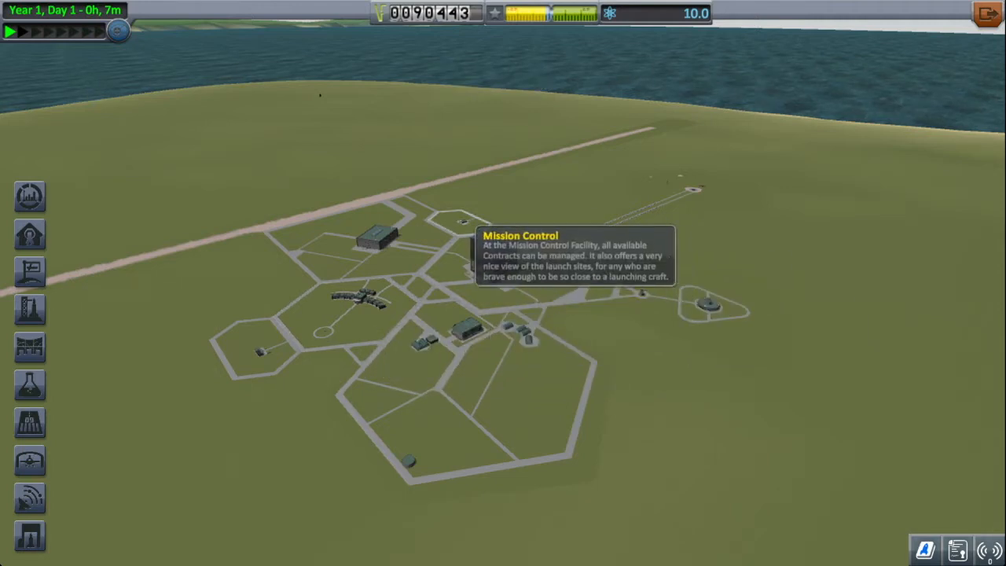
Open Mission Control, read the Integrated Integrals survey contract, and confirm Active and Archives are empty
left_click(374, 239)
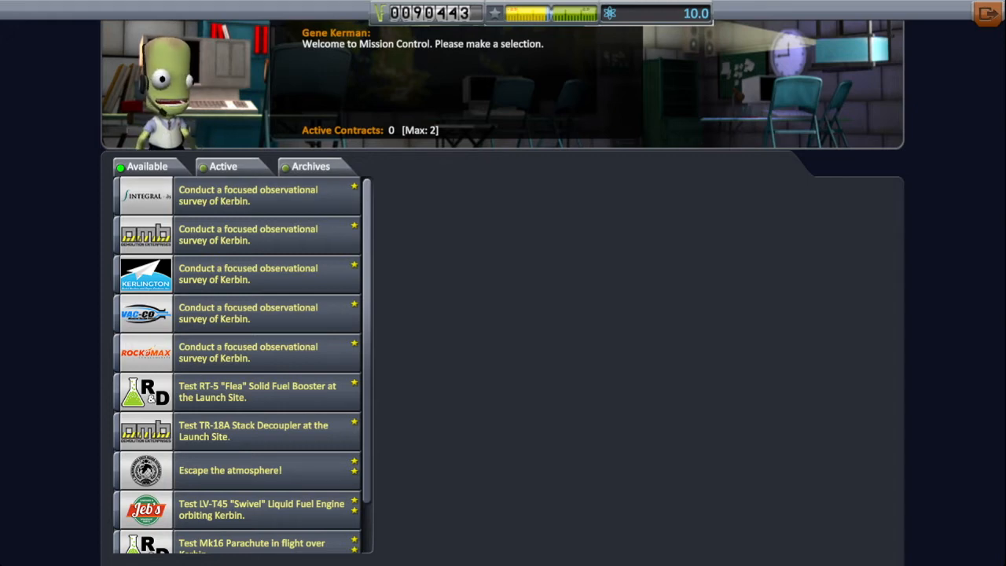
left_click(247, 195)
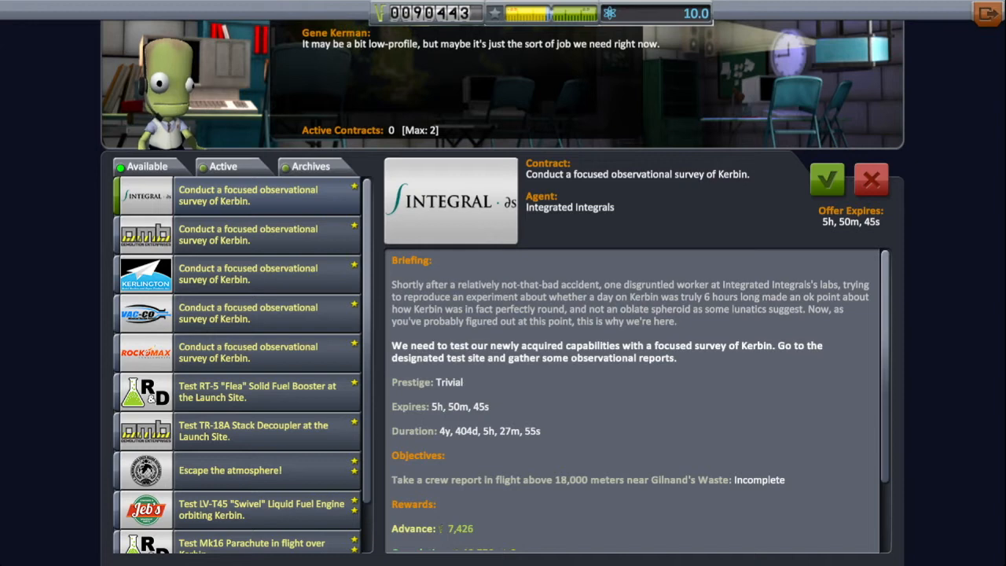
left_click(316, 166)
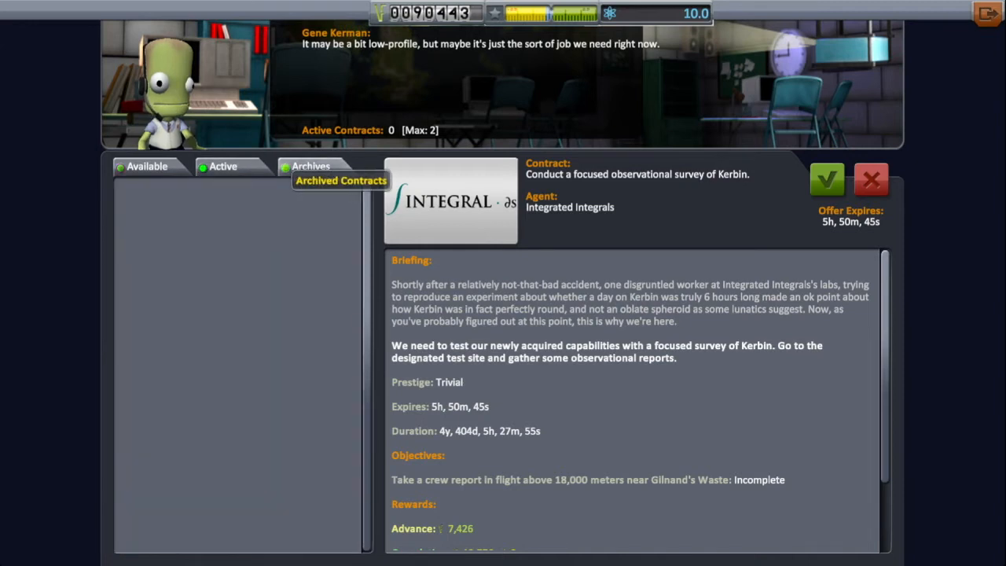
left_click(307, 166)
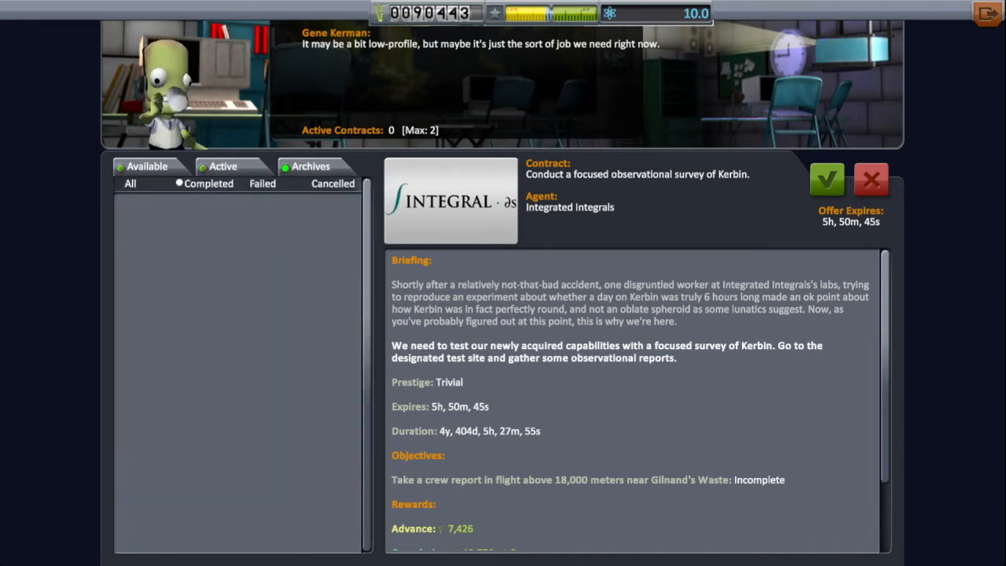
mouse_move(224, 166)
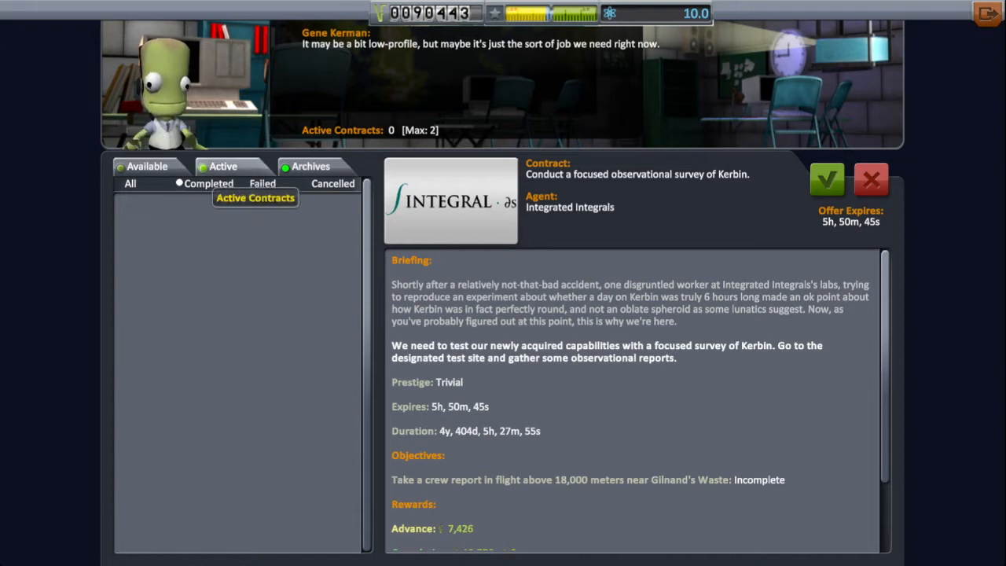
left_click(223, 166)
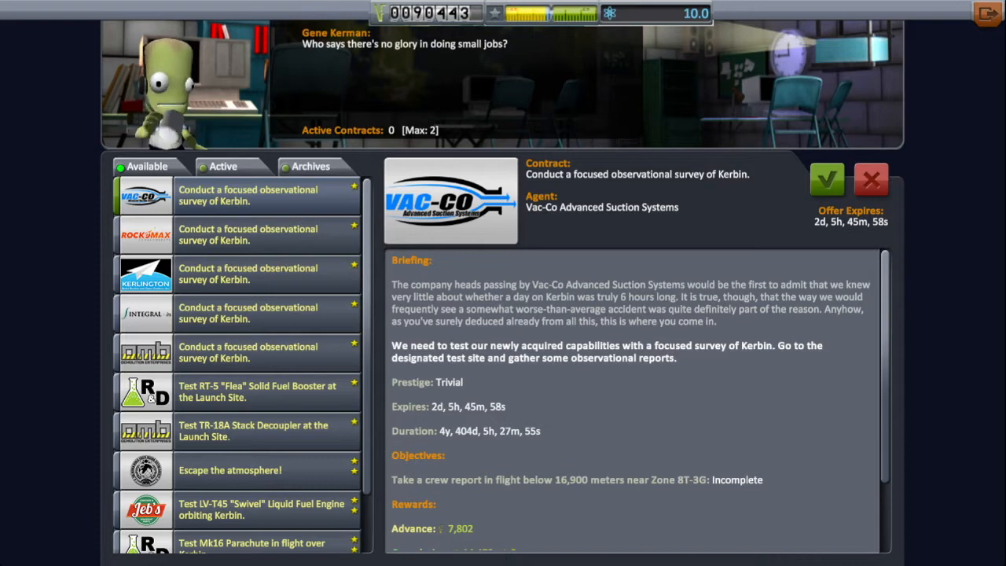
Scroll the Available contracts down to the RT-5 "Flea" booster test contract
scroll("down", 3)
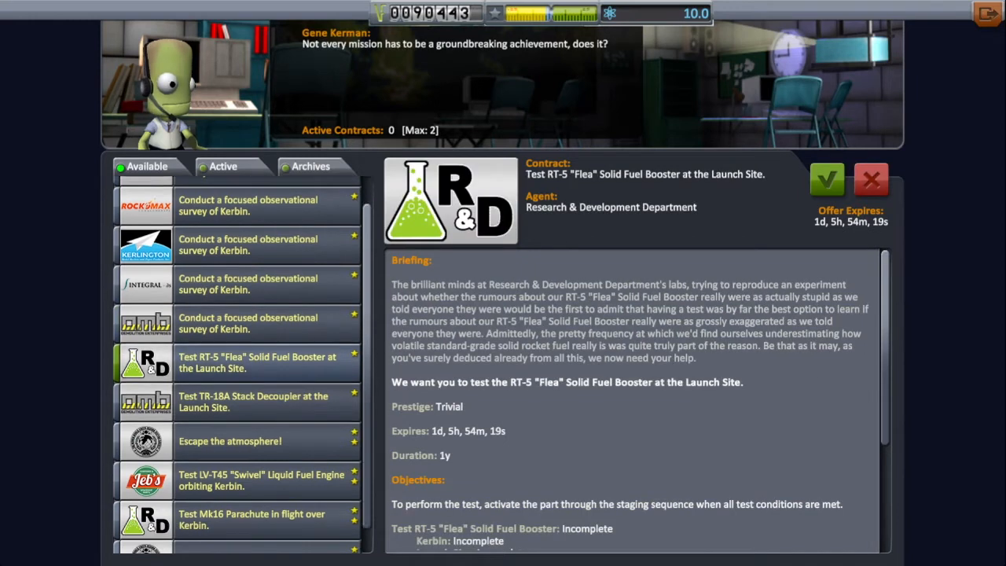
Scroll through the Flea test briefing to its rewards: 1,800 advance, 4,500 on completion
scroll("down", 3)
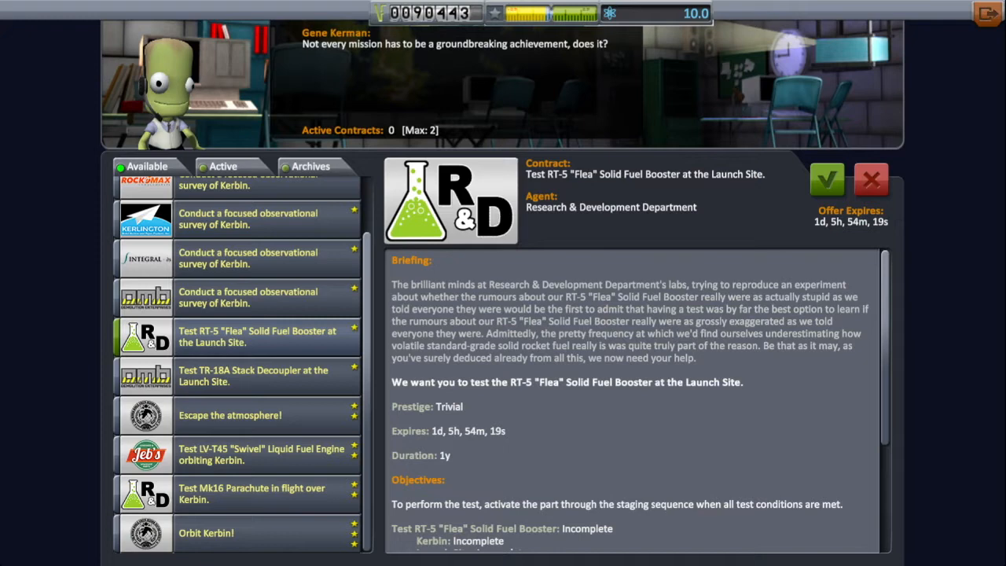
scroll("down", 3)
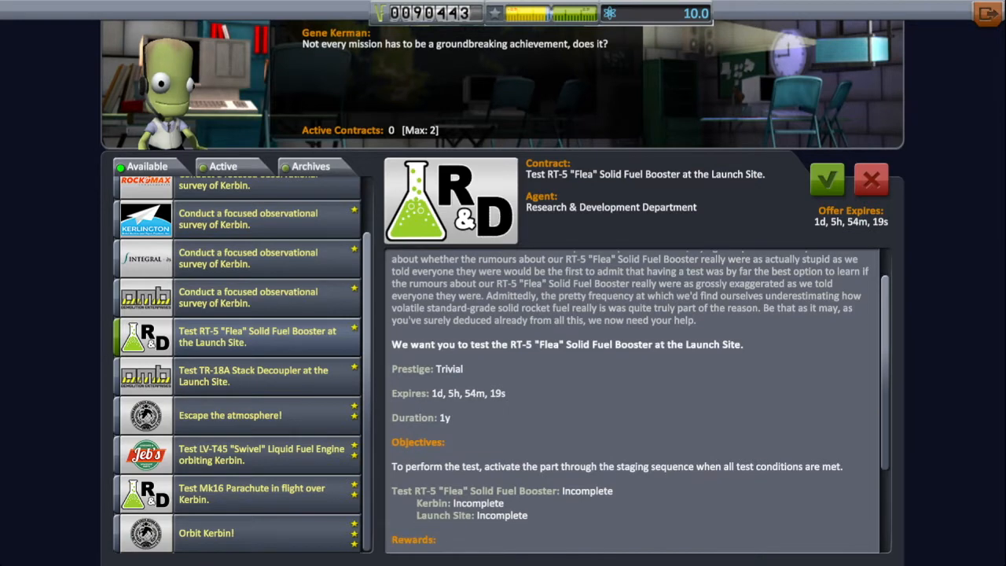
scroll("down", 3)
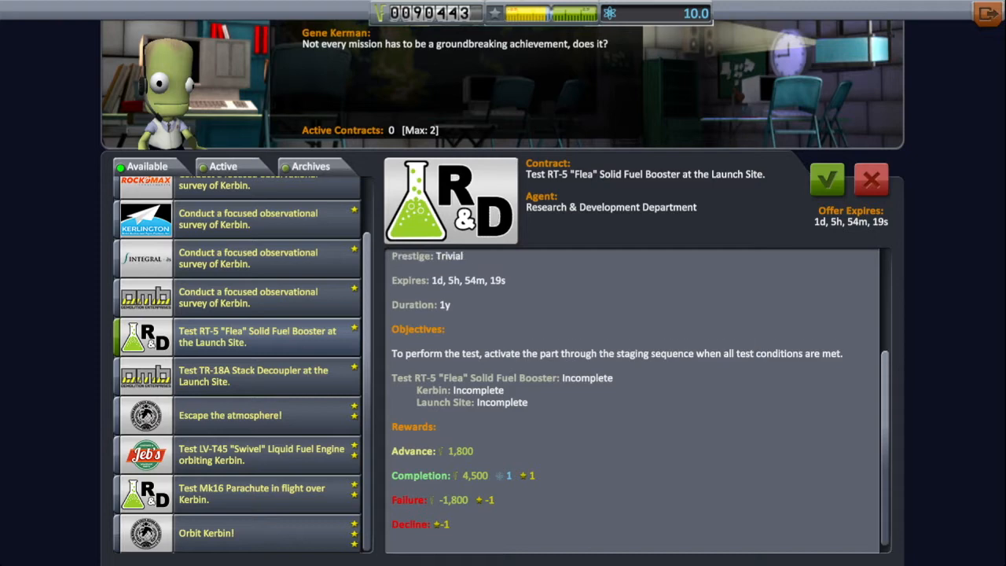
scroll("down", 3)
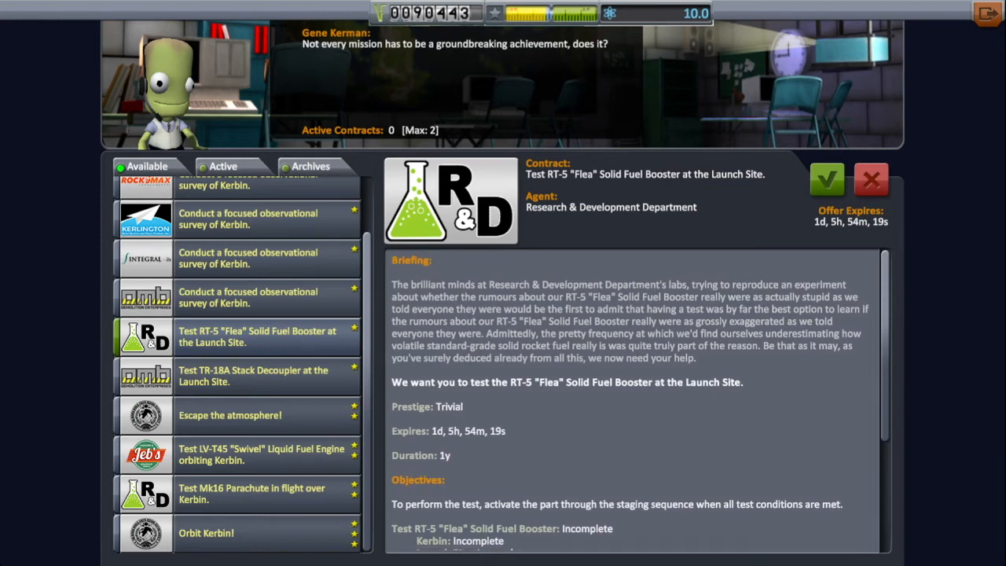
scroll("down", 3)
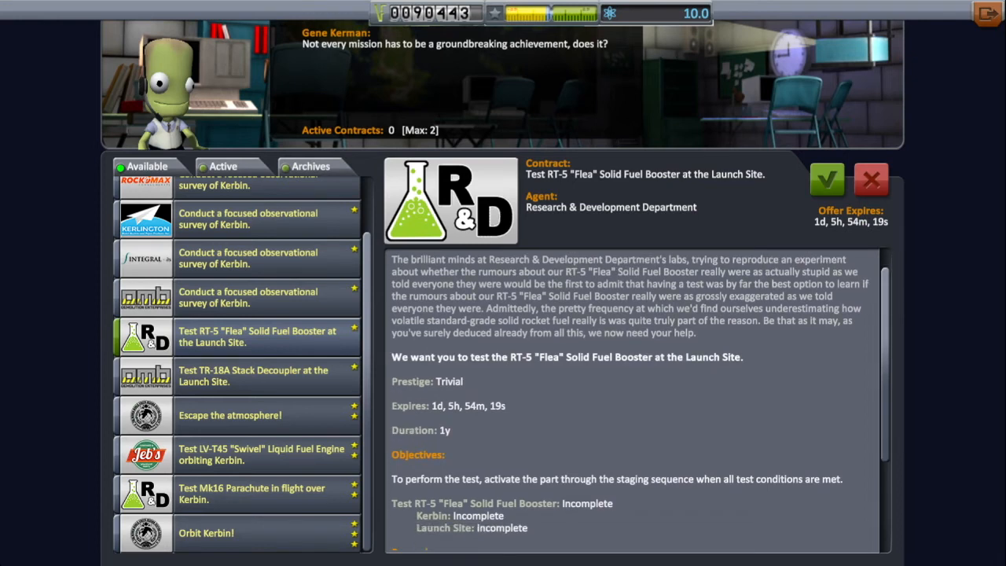
scroll("down", 3)
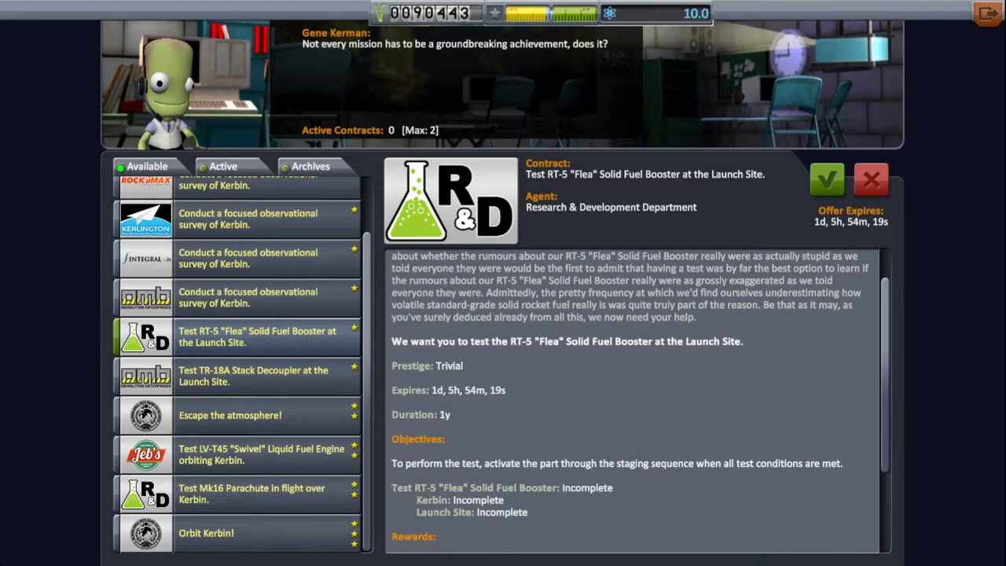
scroll("down", 3)
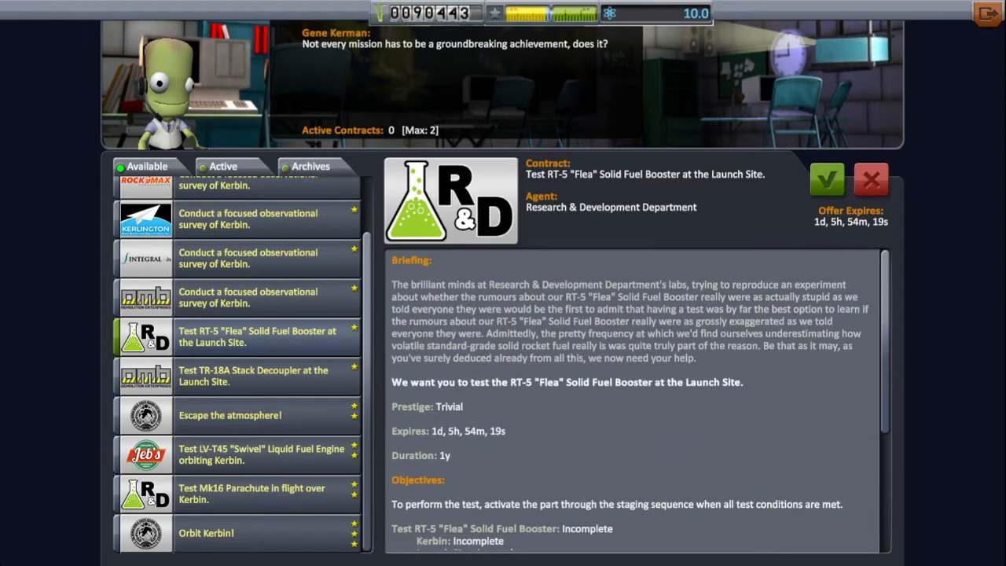
scroll("down", 3)
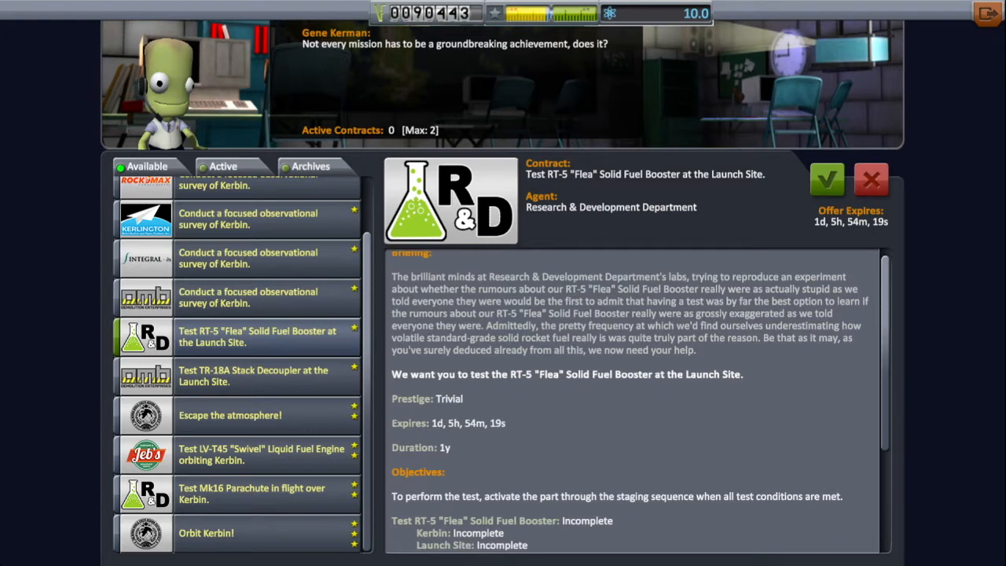
scroll("down", 3)
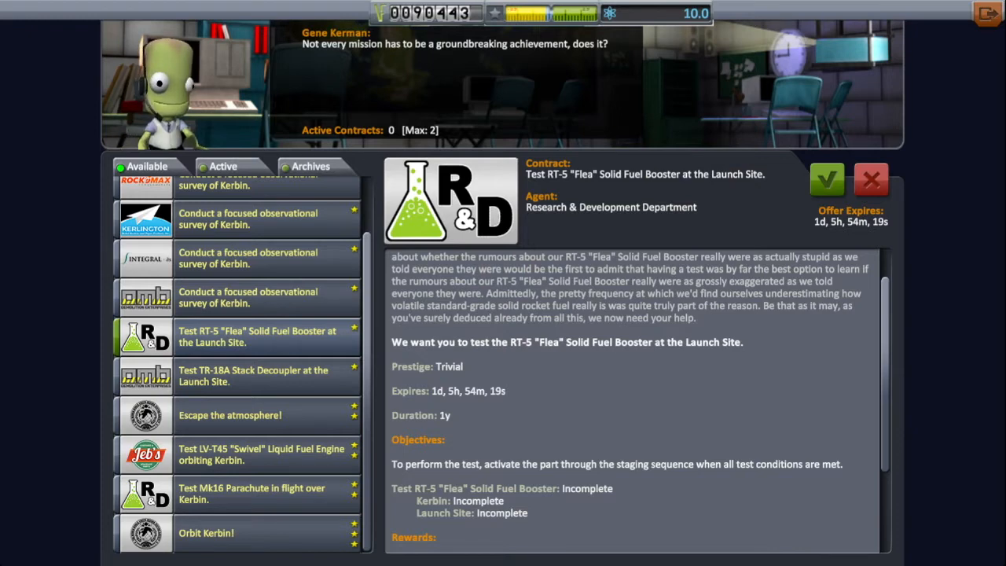
left_click(253, 375)
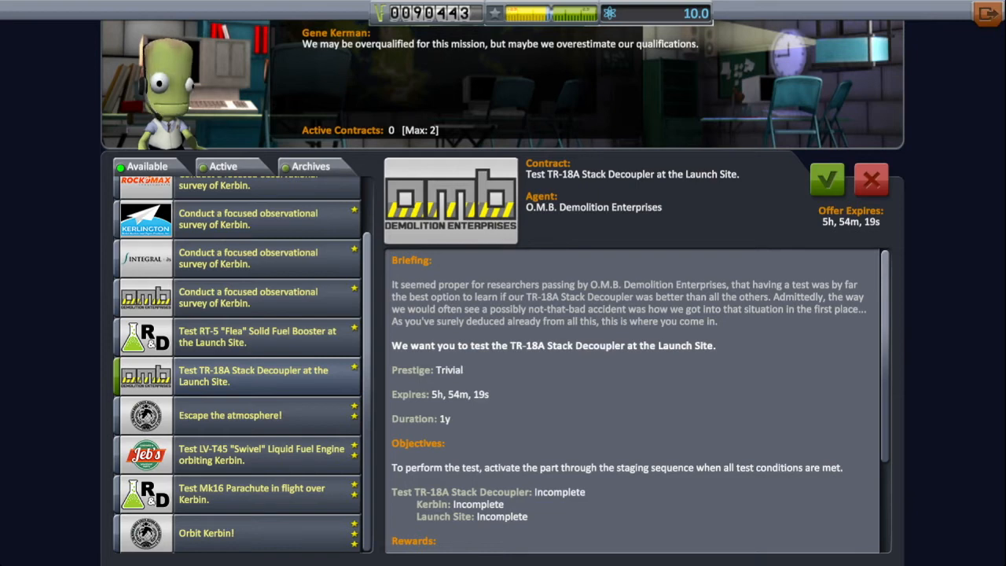
scroll("down", 3)
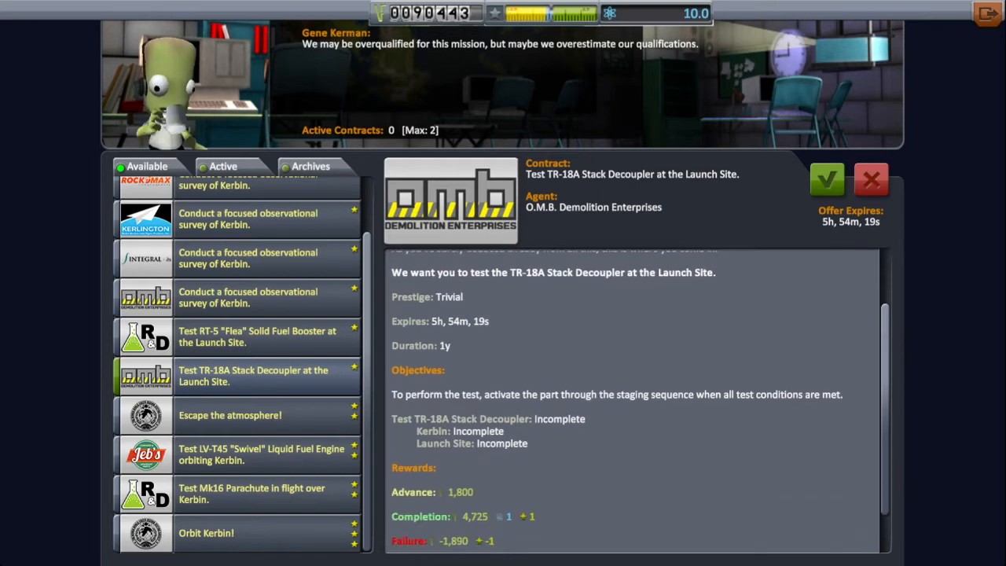
left_click(230, 415)
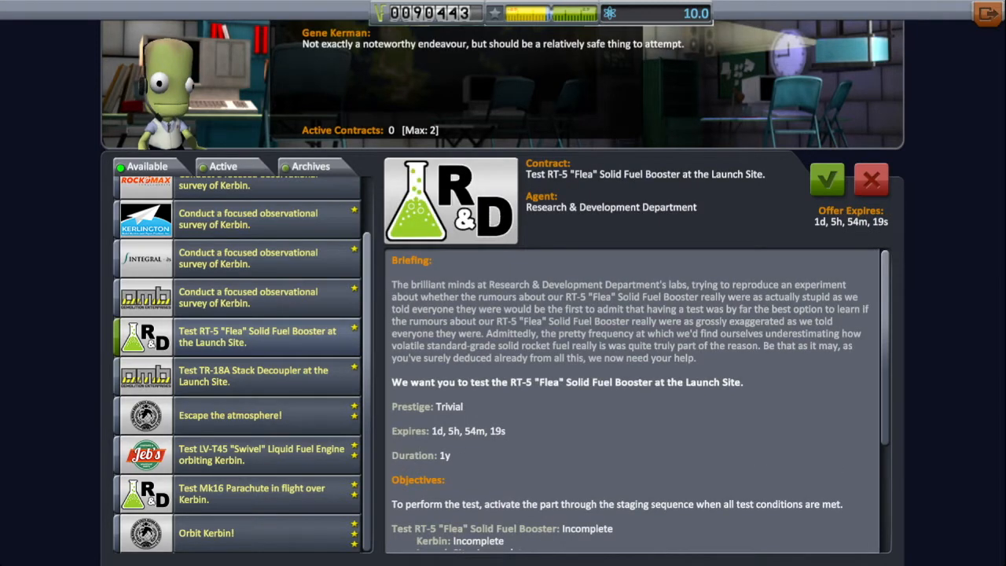
mouse_move(832, 179)
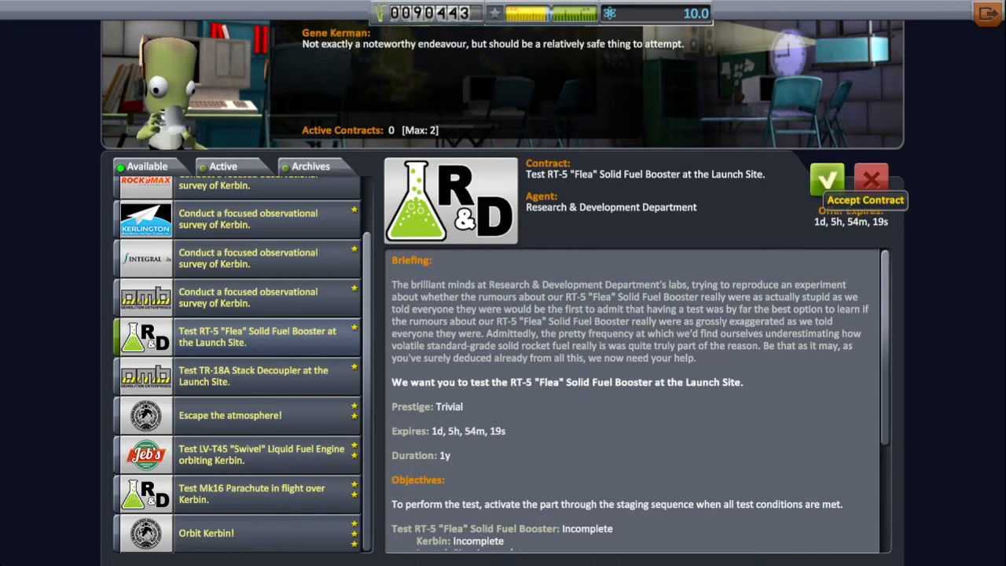
Accept the RT-5 Flea and TR-18A Stack Decoupler test contracts and view them under Active
left_click(832, 175)
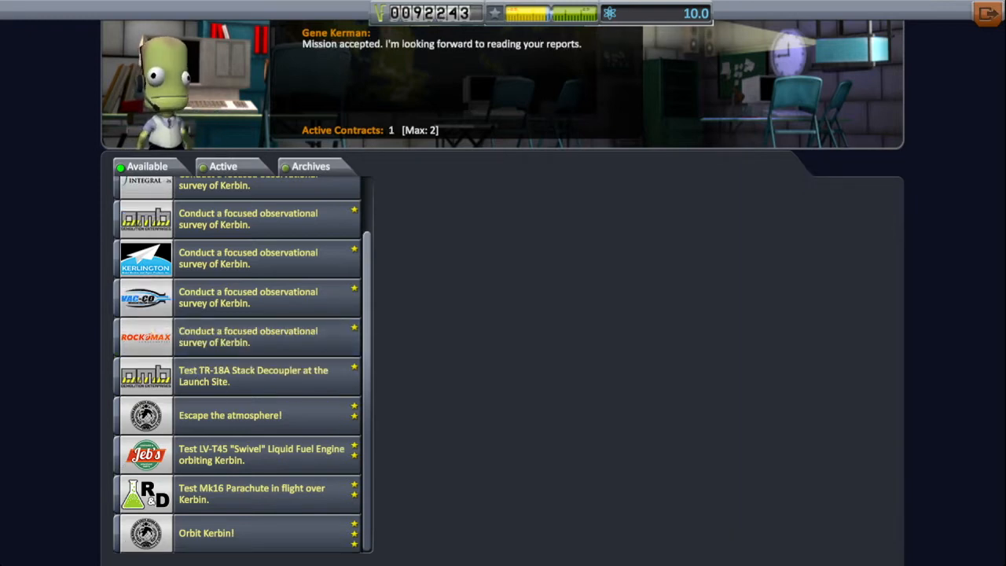
left_click(253, 376)
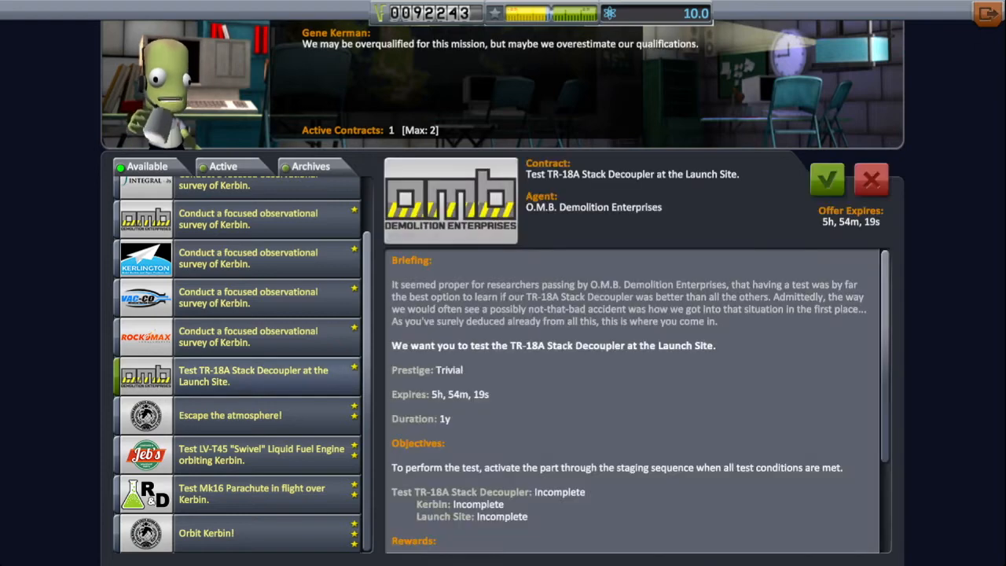
mouse_move(828, 180)
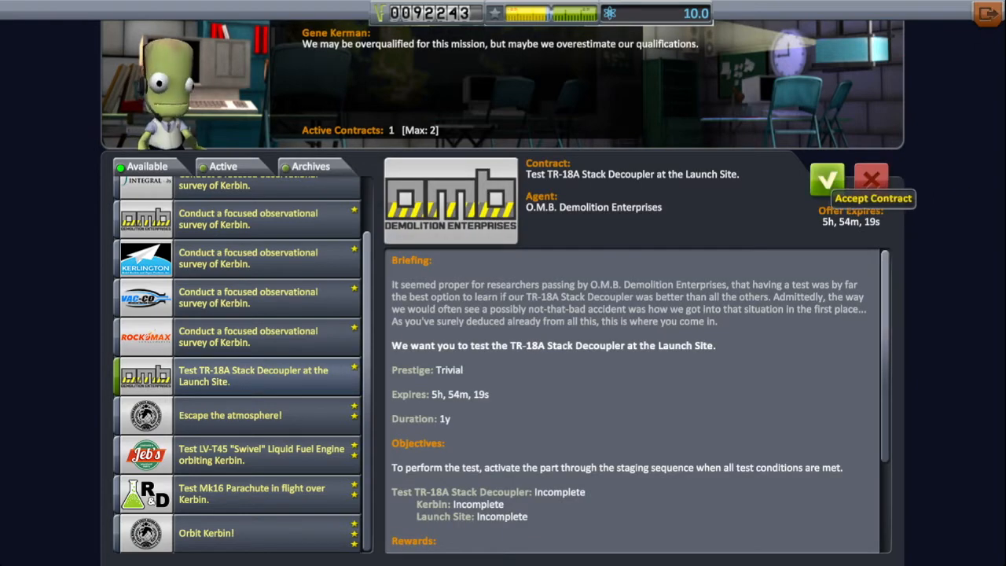
left_click(833, 176)
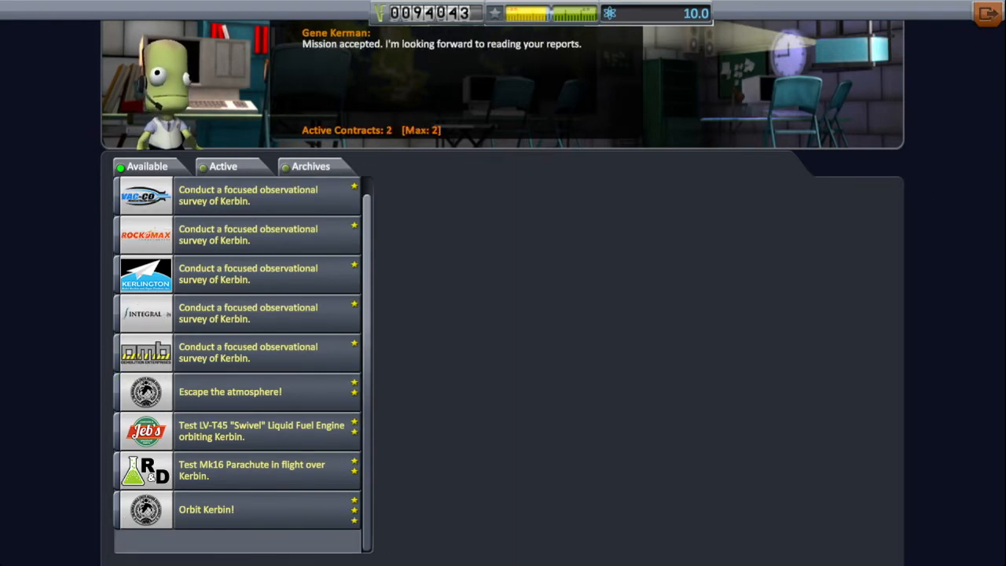
left_click(224, 166)
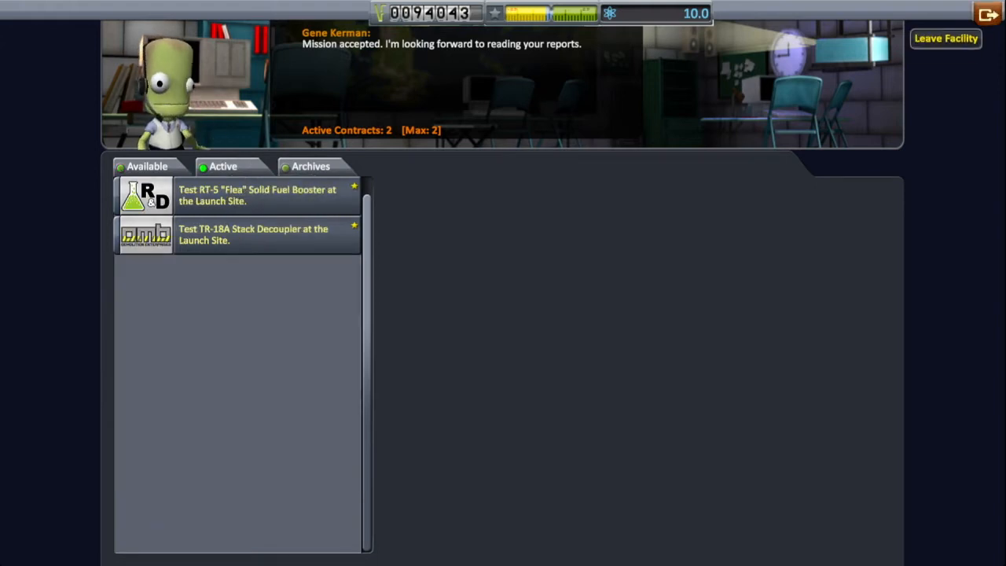
Exit Mission Control back to the Space Center overview
left_click(947, 40)
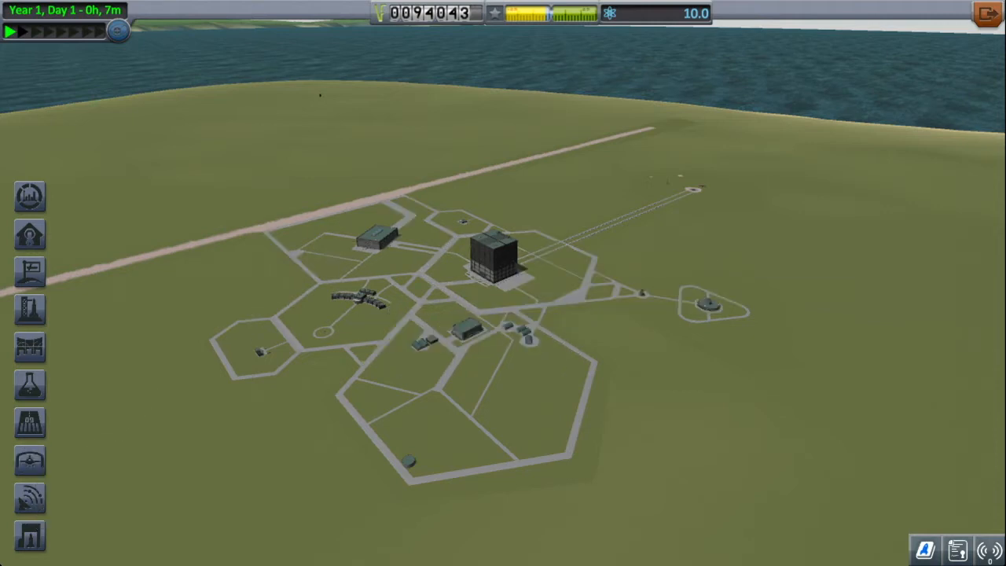
mouse_move(26, 545)
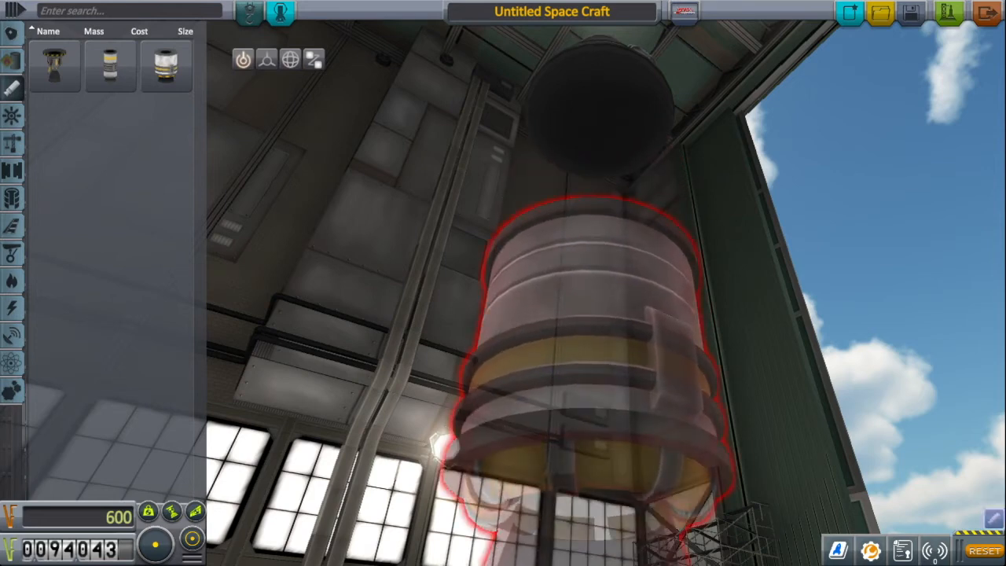
Attach the solid fuel booster beneath the command pod
left_click(10, 61)
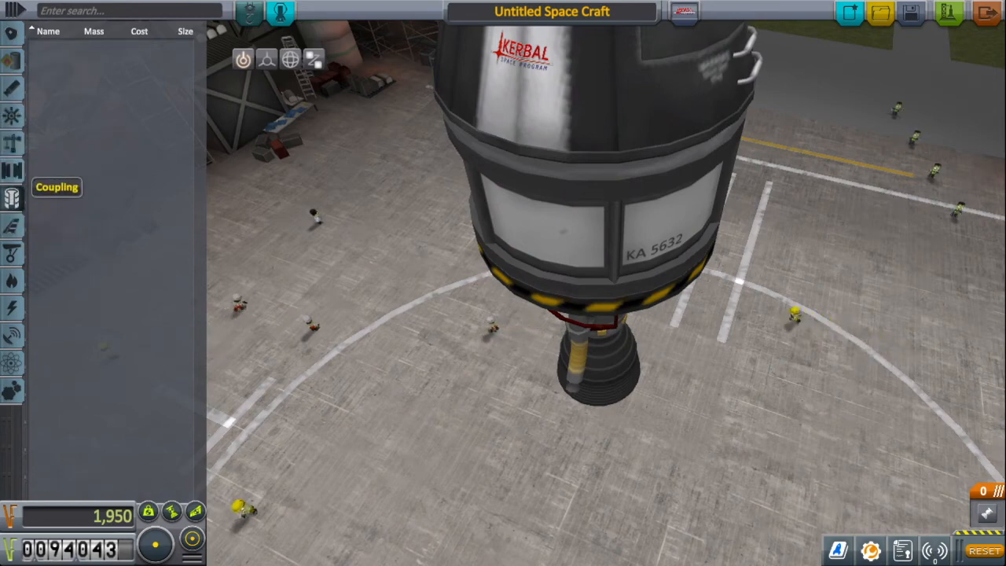
Attach a TR-18A stack decoupler from the Coupling parts below the command pod
left_click(12, 171)
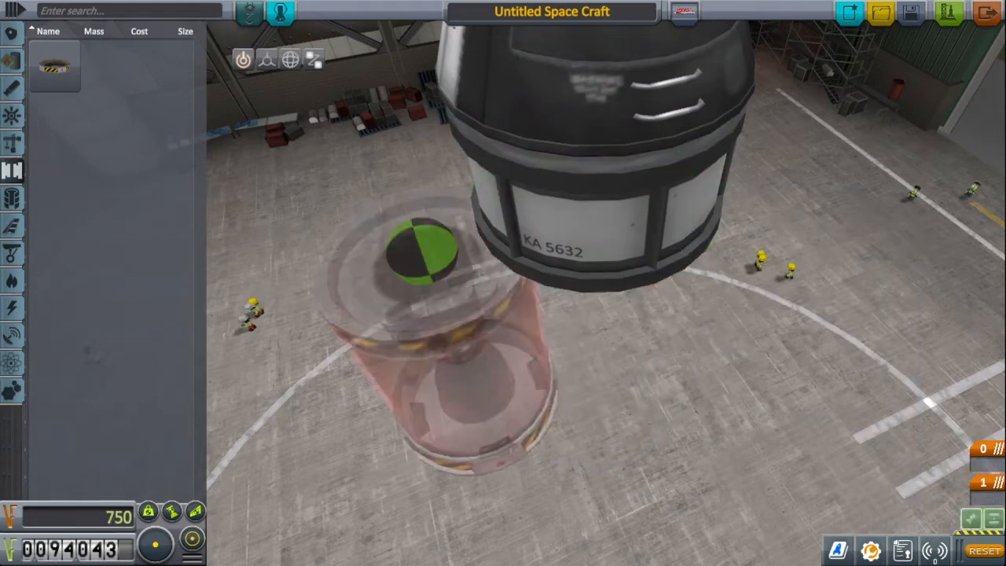
left_click(425, 252)
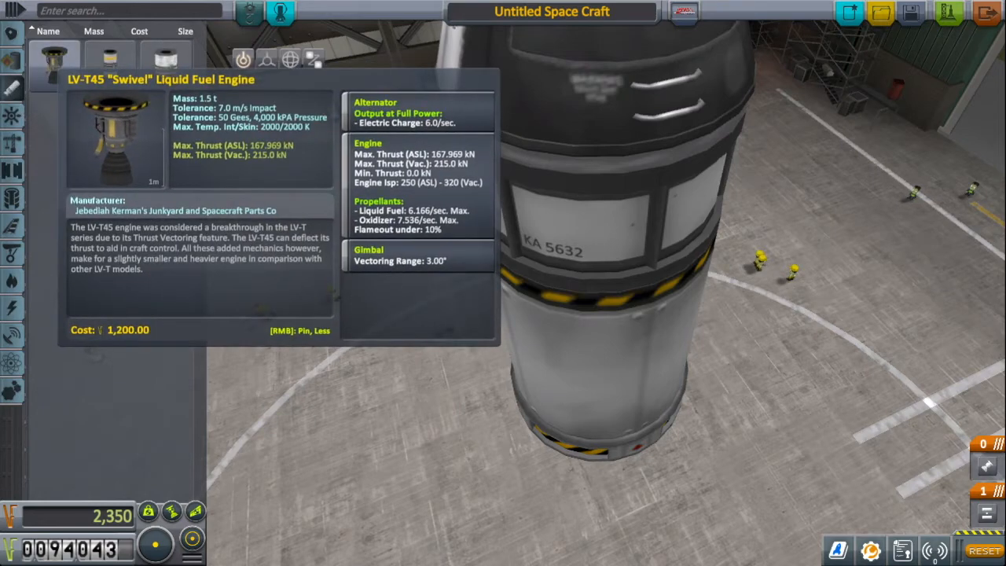
mouse_move(165, 62)
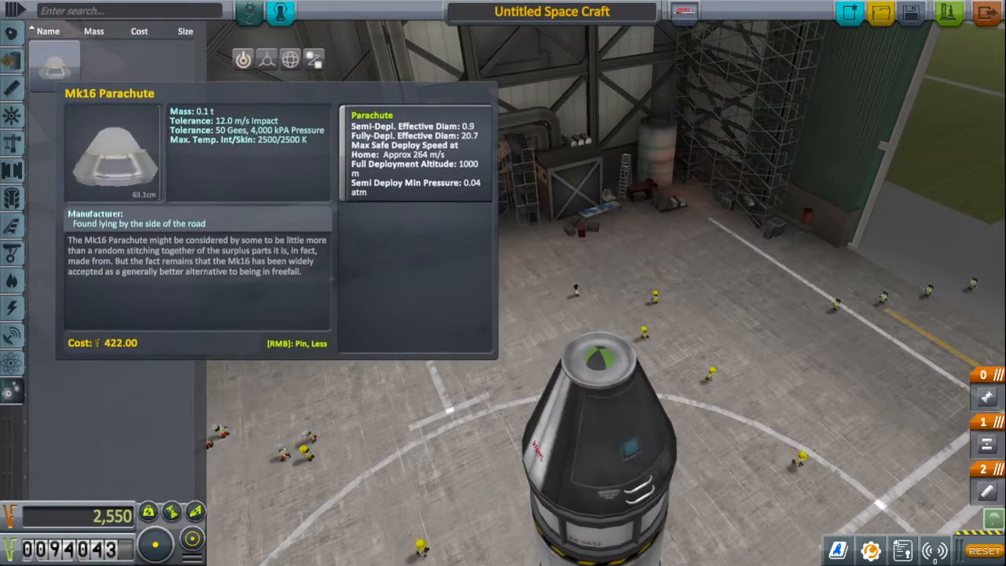
Enter 'voyager of death mk 2' as the ship name and confirm it
left_click(598, 362)
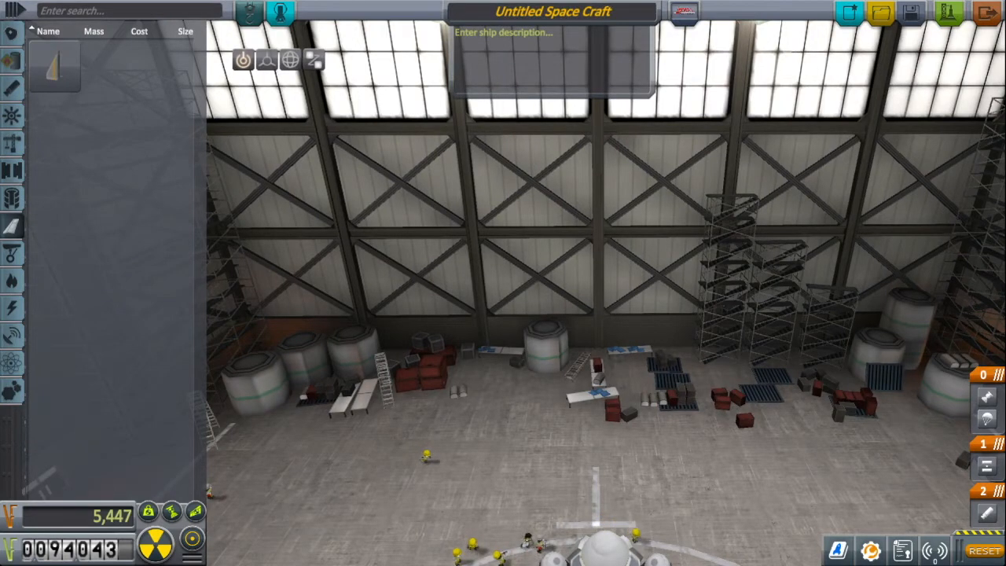
type("voyager of death")
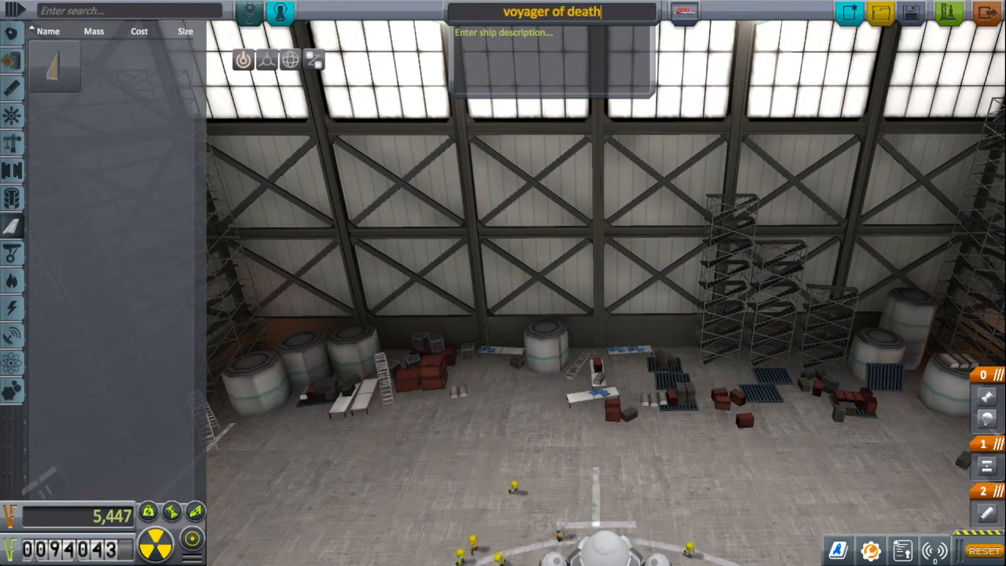
type("mk")
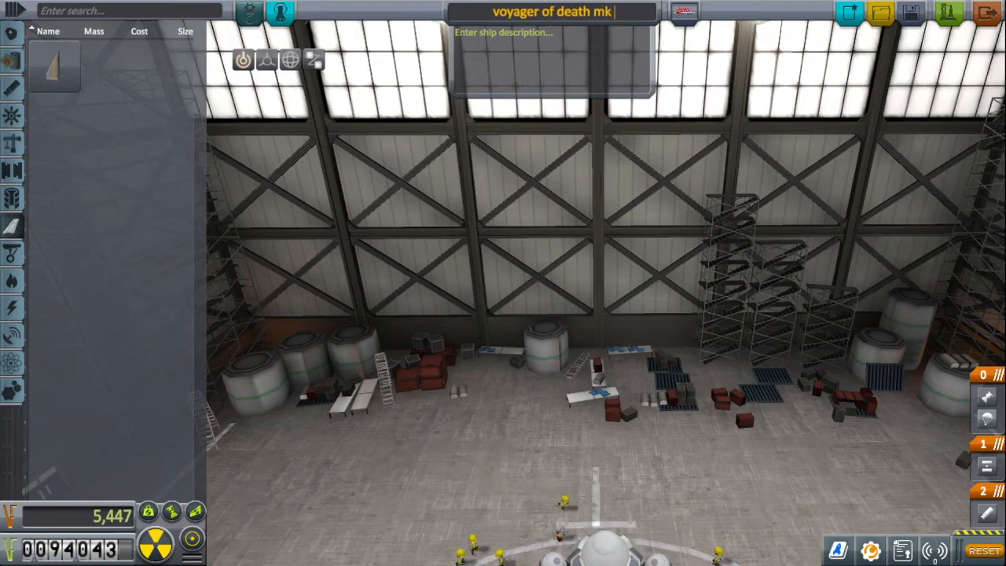
type("@")
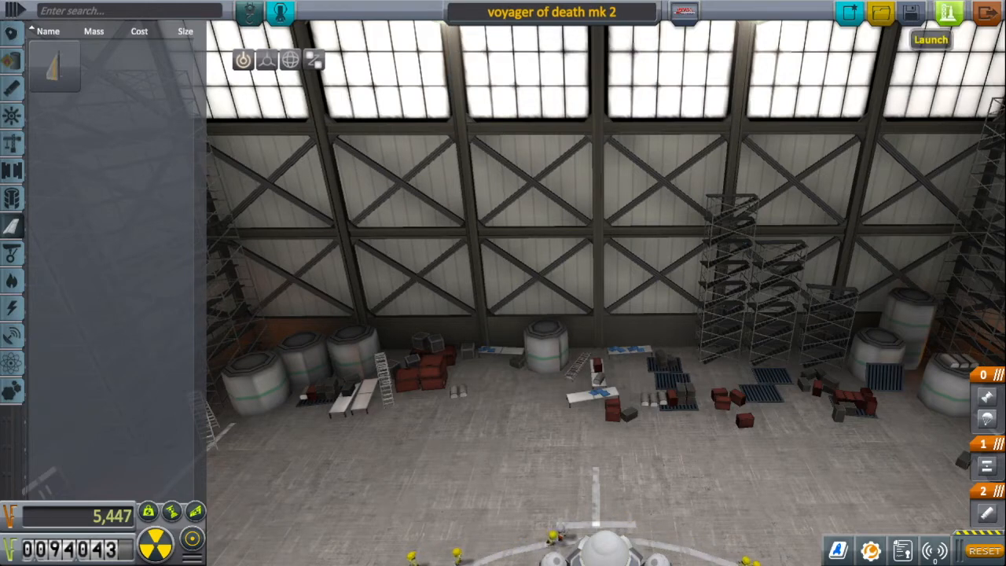
mouse_move(913, 16)
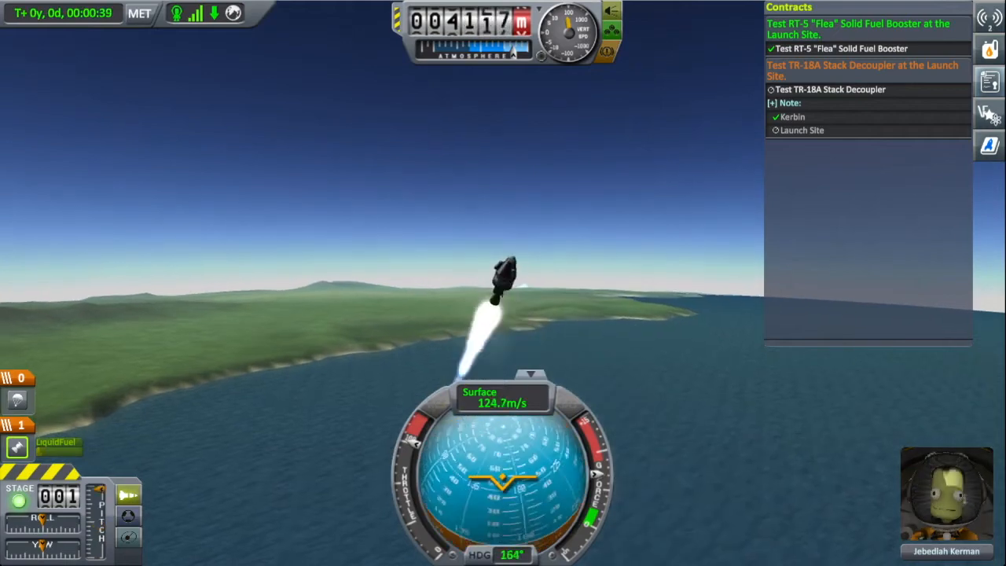
Fire the rocket's next stage
key("space")
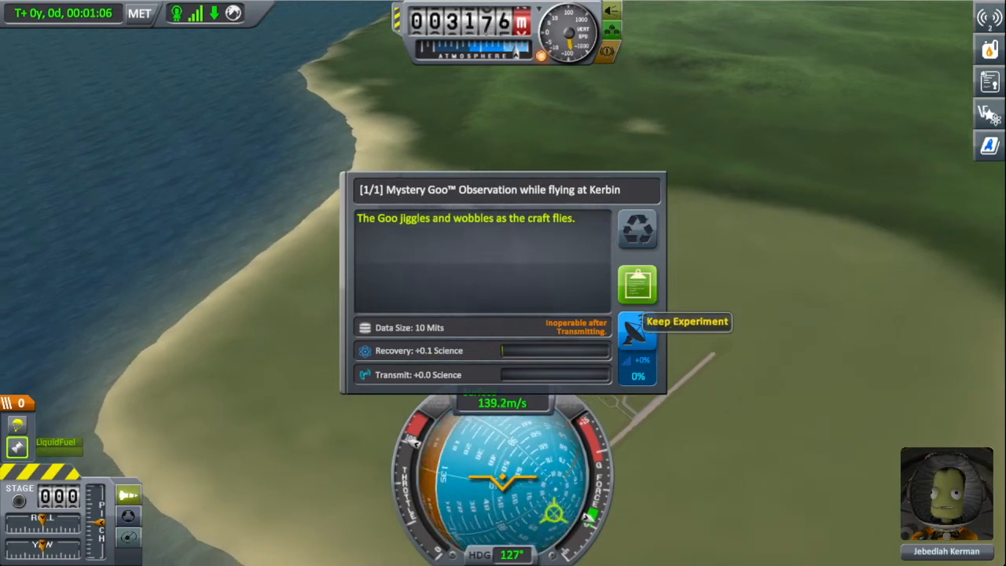
Keep both Mystery Goo observations, the in-flight one and the post-splashdown shore one
left_click(637, 326)
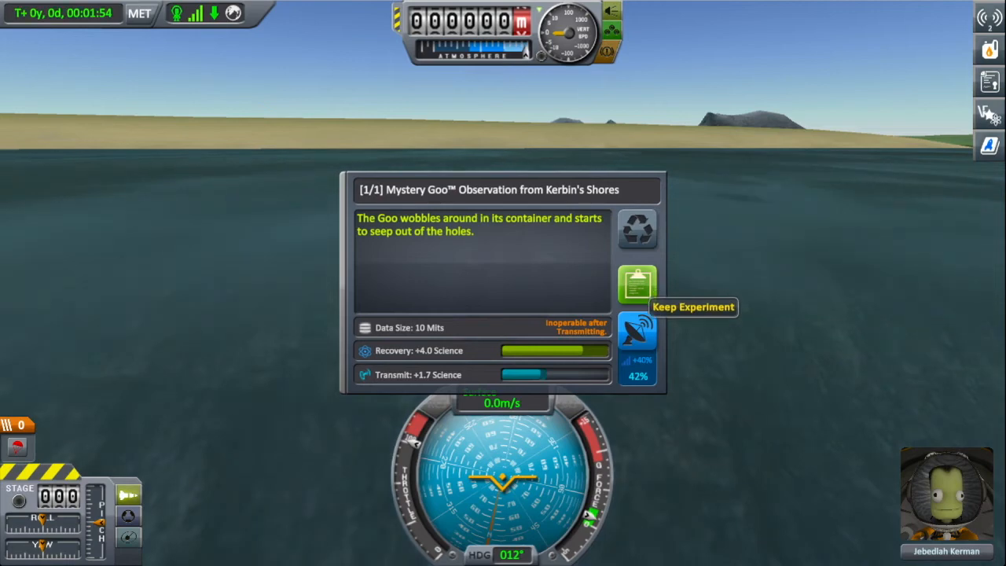
left_click(637, 286)
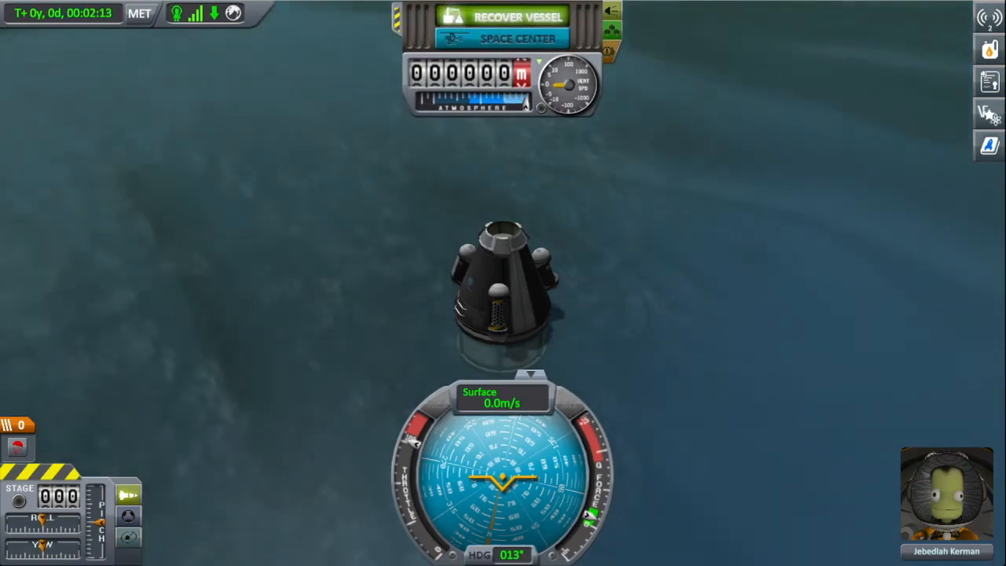
Recover the floating vessel and close the Science, Parts and Crew recovery summaries
left_click(514, 19)
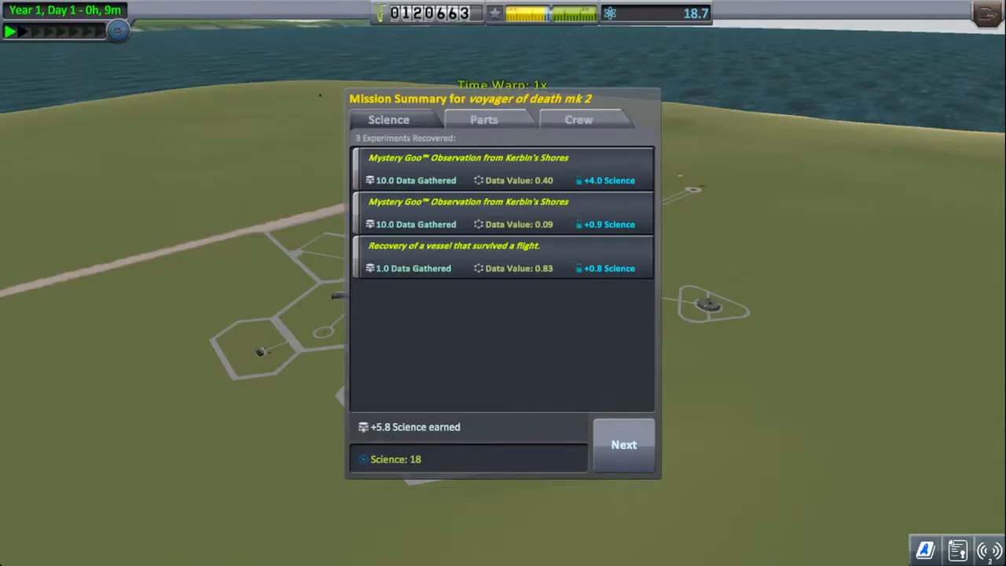
left_click(484, 120)
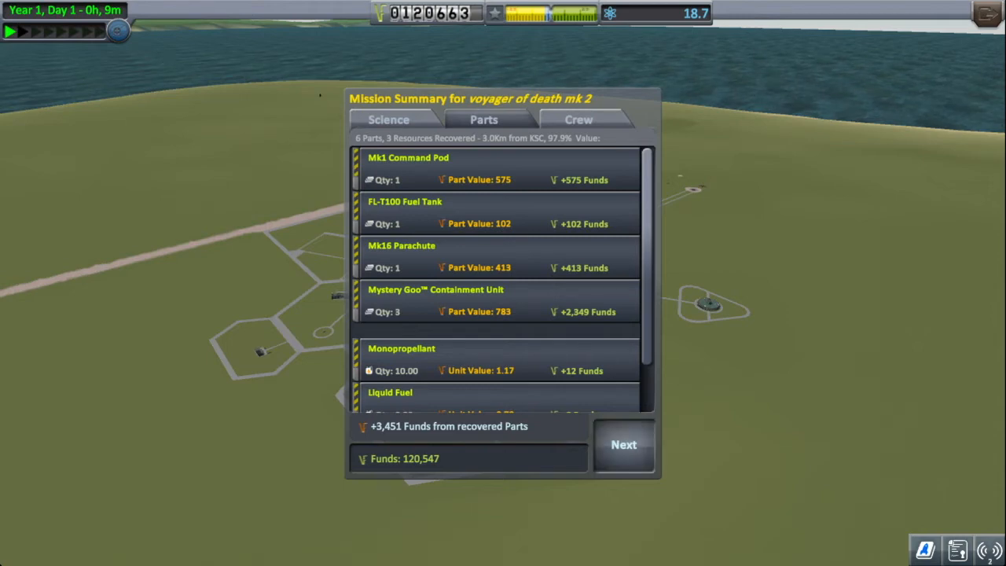
left_click(624, 445)
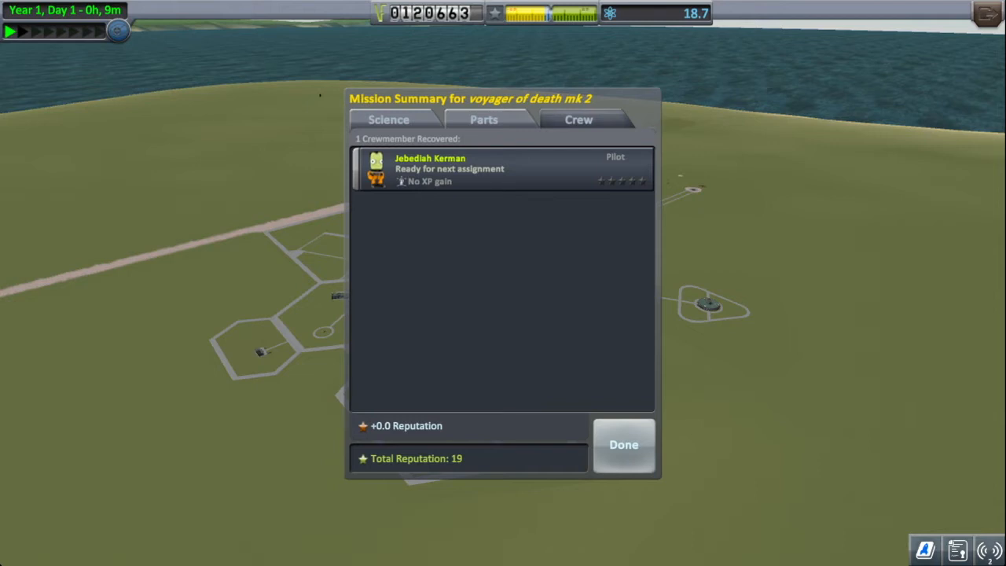
left_click(623, 445)
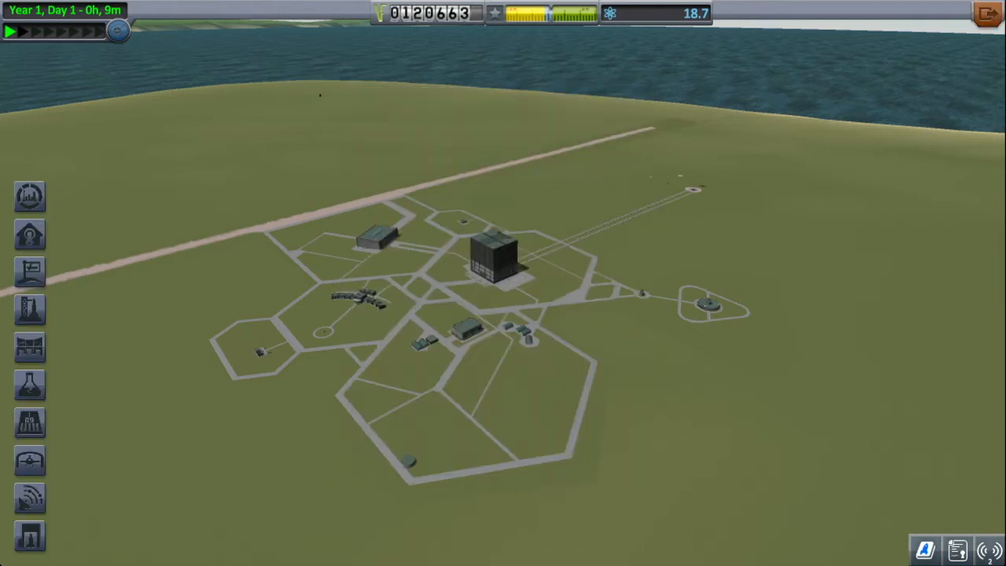
mouse_move(486, 264)
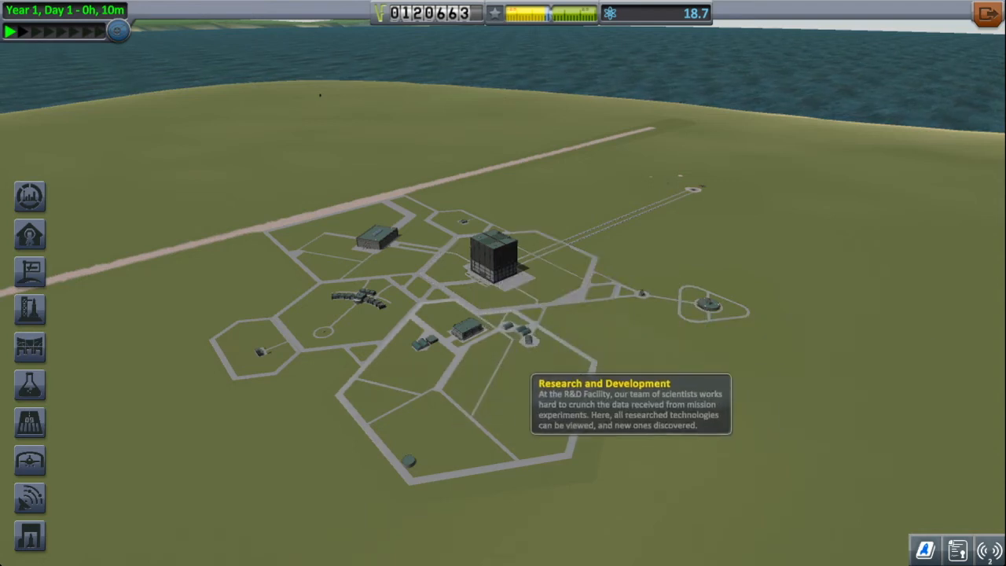
In Research and Development, view the Stability, General Rocketry and Survivability technology details
left_click(488, 264)
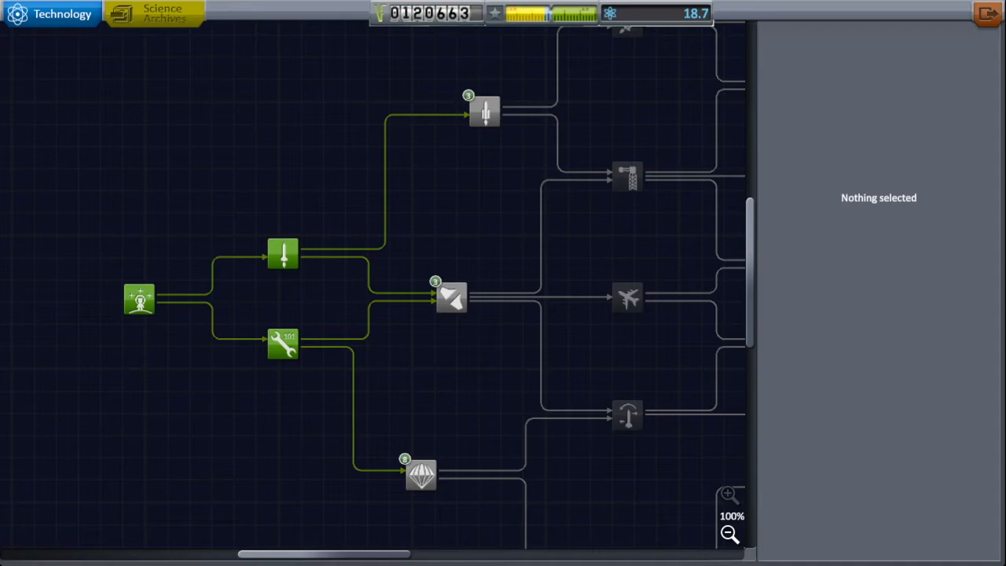
left_click(452, 298)
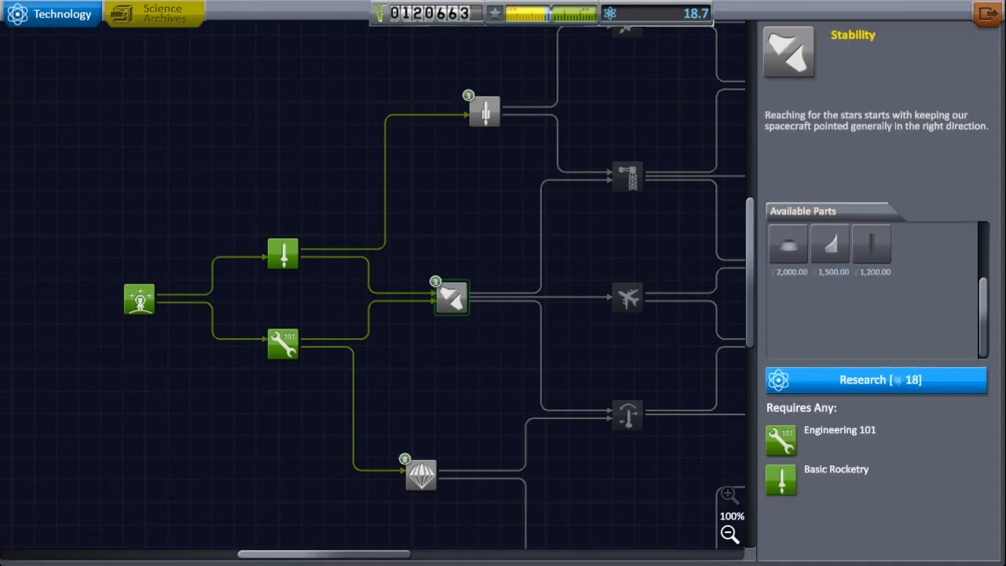
mouse_move(830, 244)
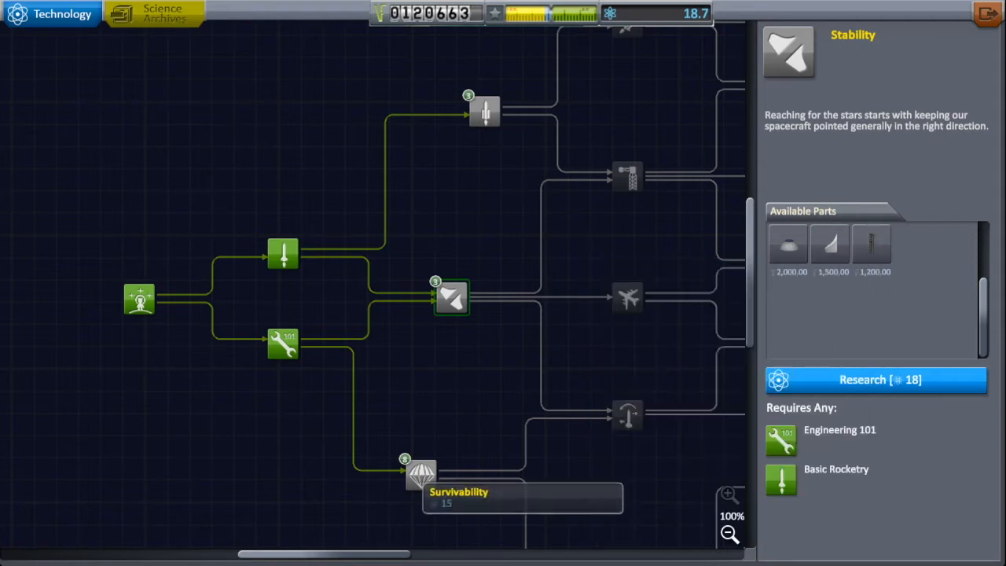
left_click(419, 474)
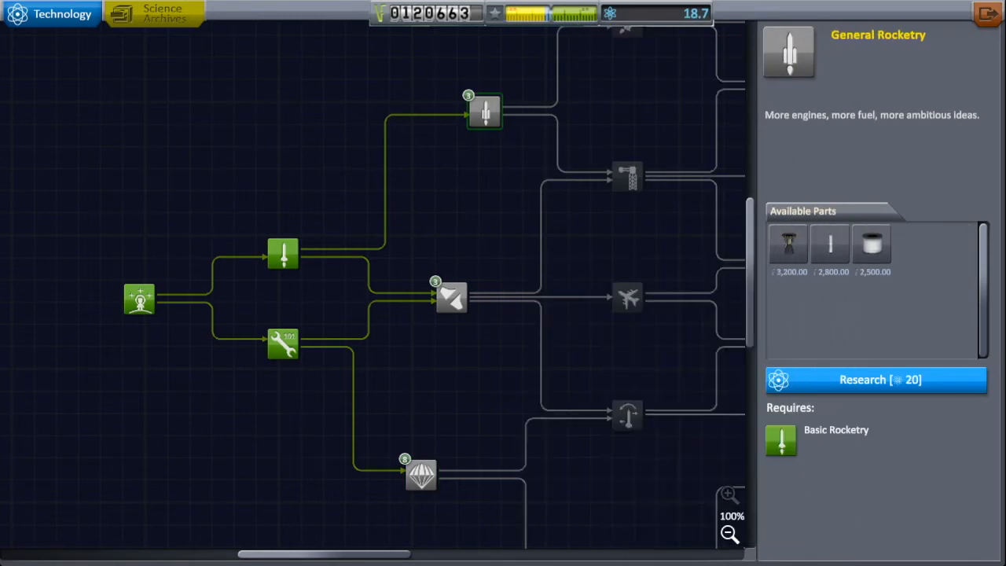
left_click(450, 298)
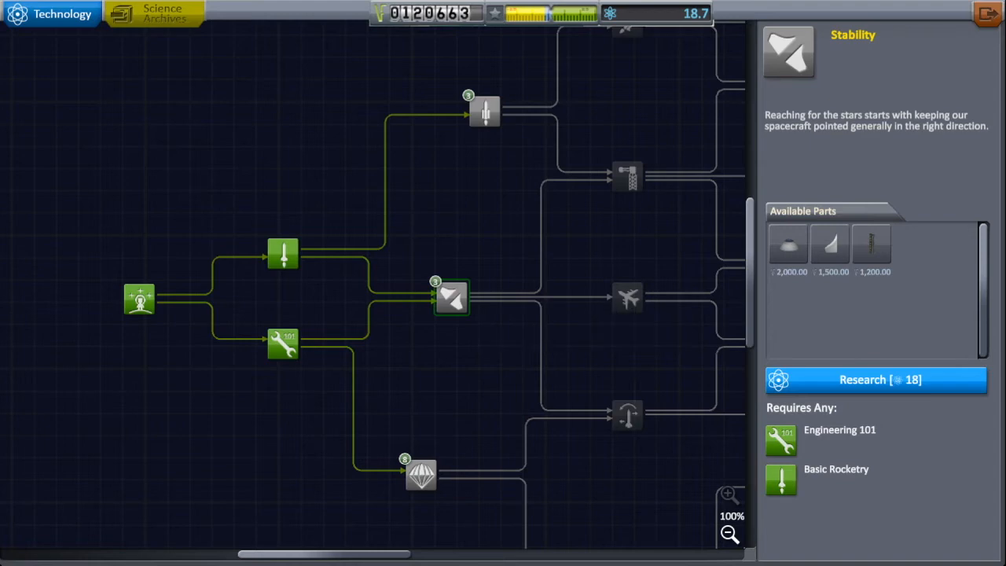
left_click(422, 477)
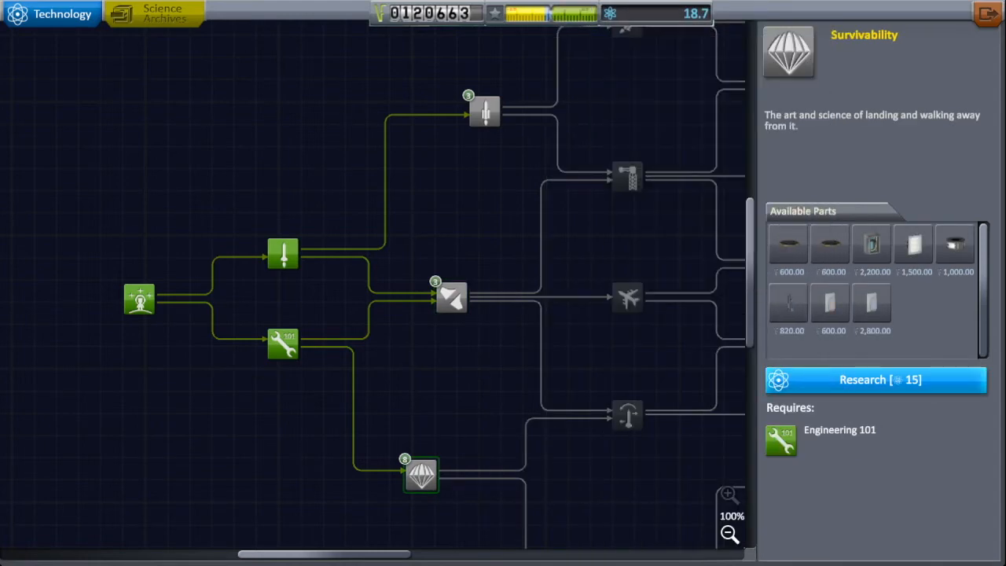
left_click(876, 380)
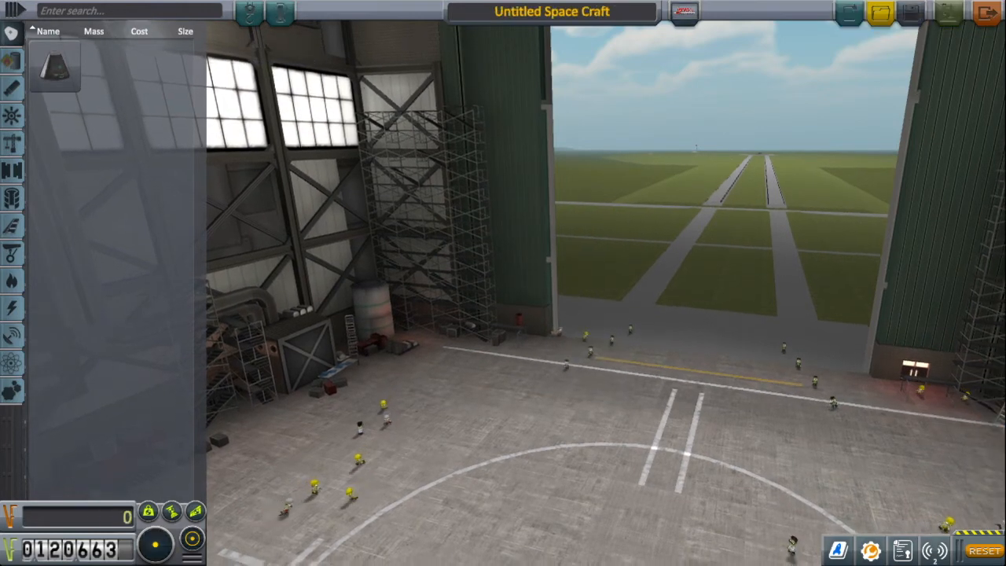
mouse_move(57, 67)
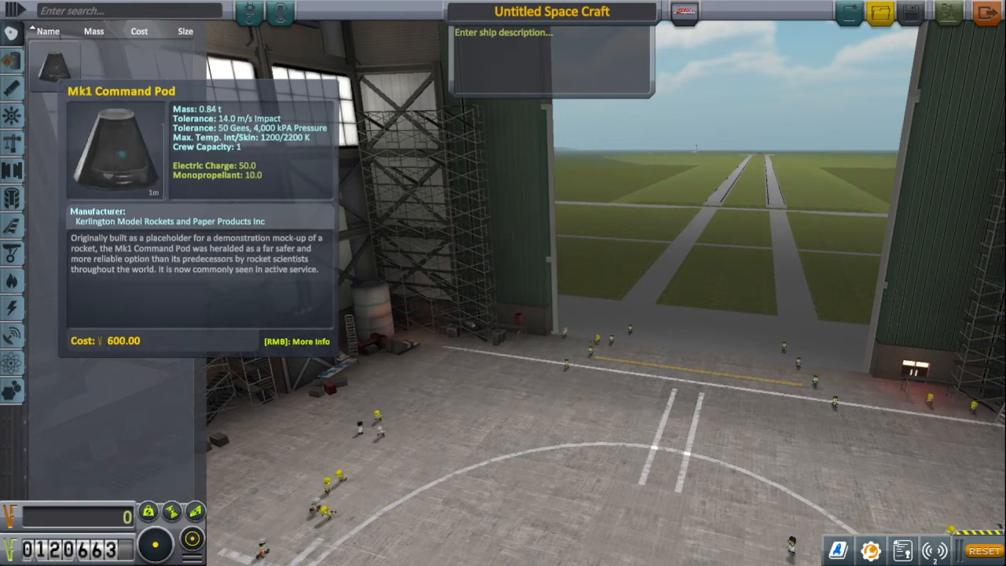
Start a new craft with the Mk1 Command Pod
left_click(56, 67)
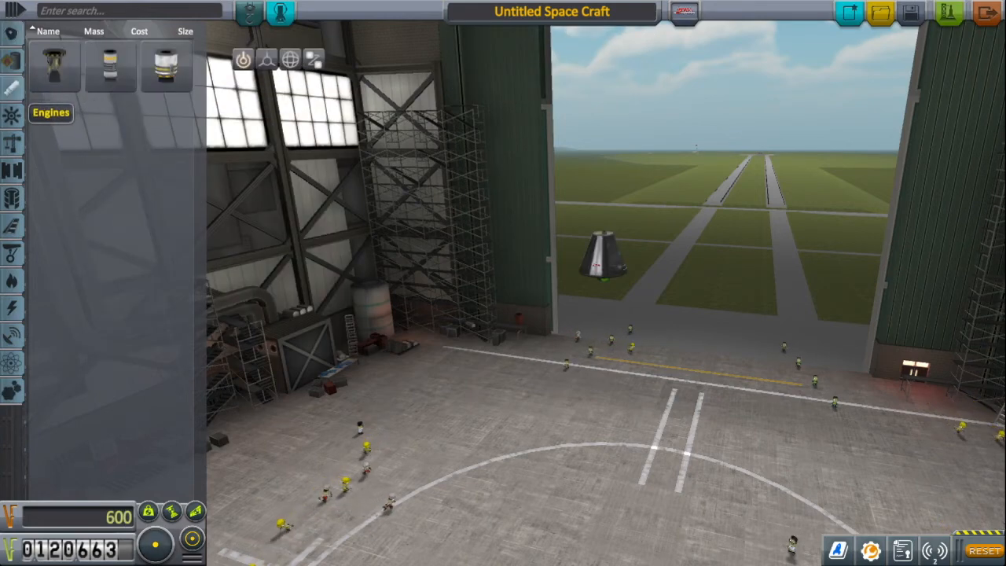
mouse_move(108, 63)
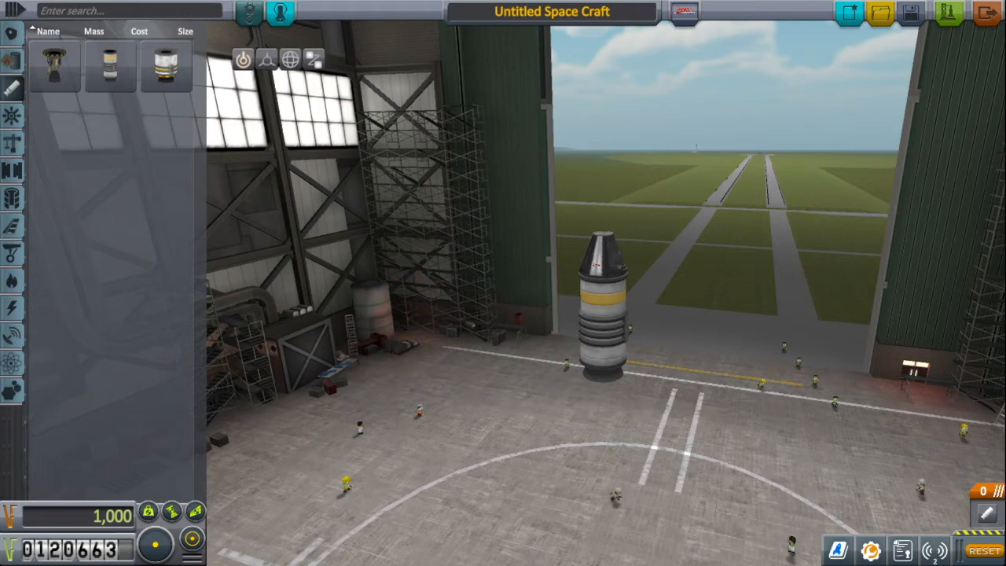
mouse_move(10, 116)
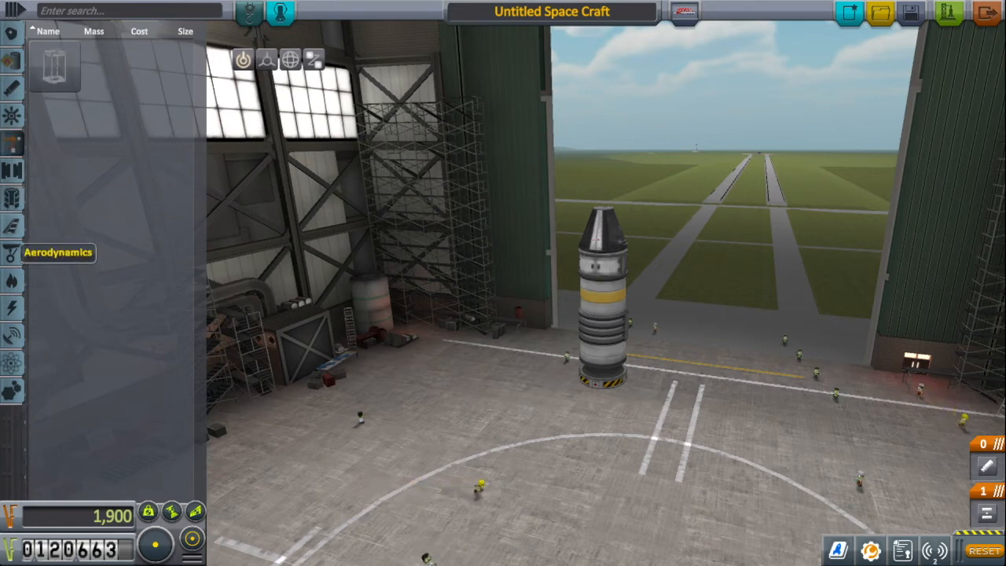
mouse_move(11, 253)
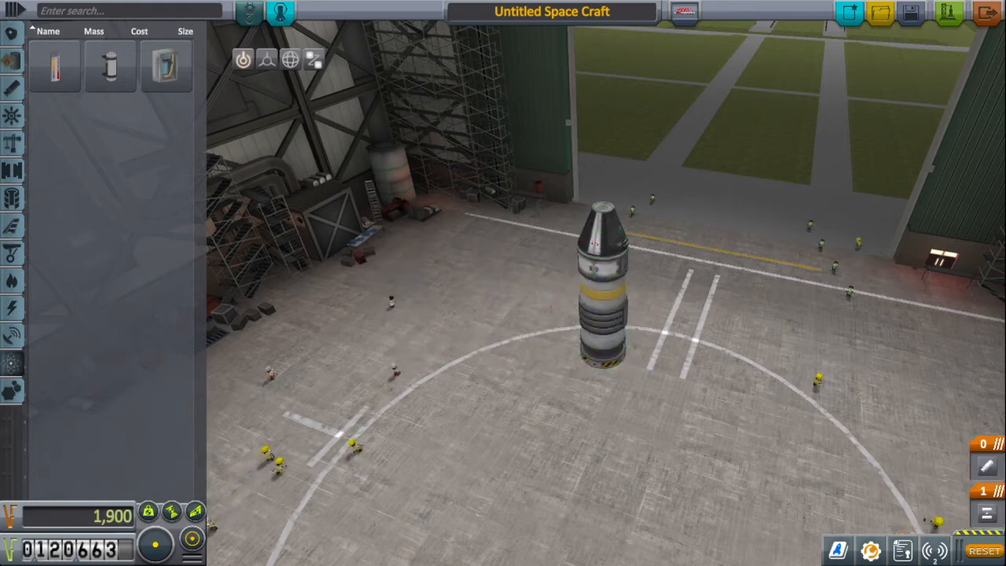
mouse_move(10, 253)
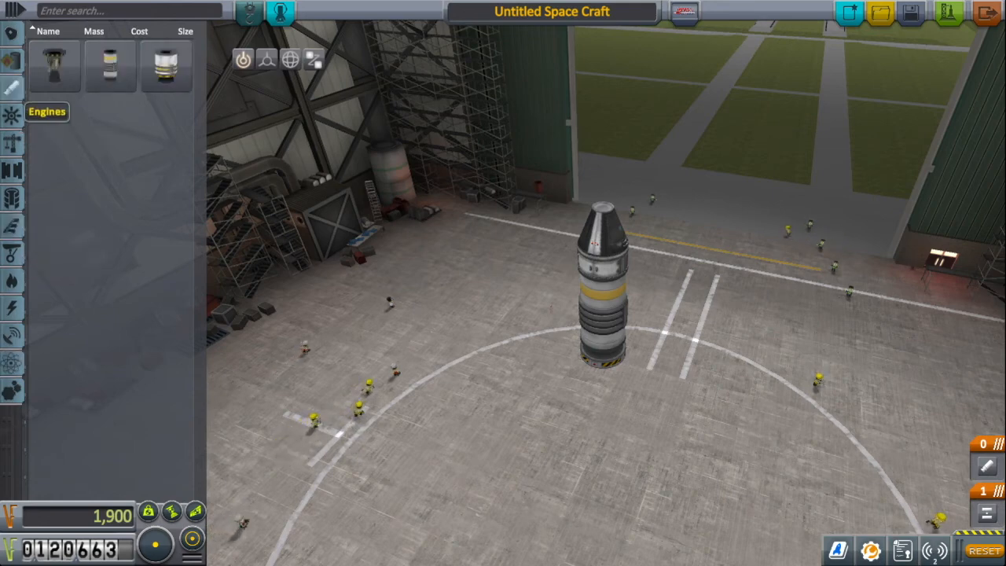
mouse_move(165, 65)
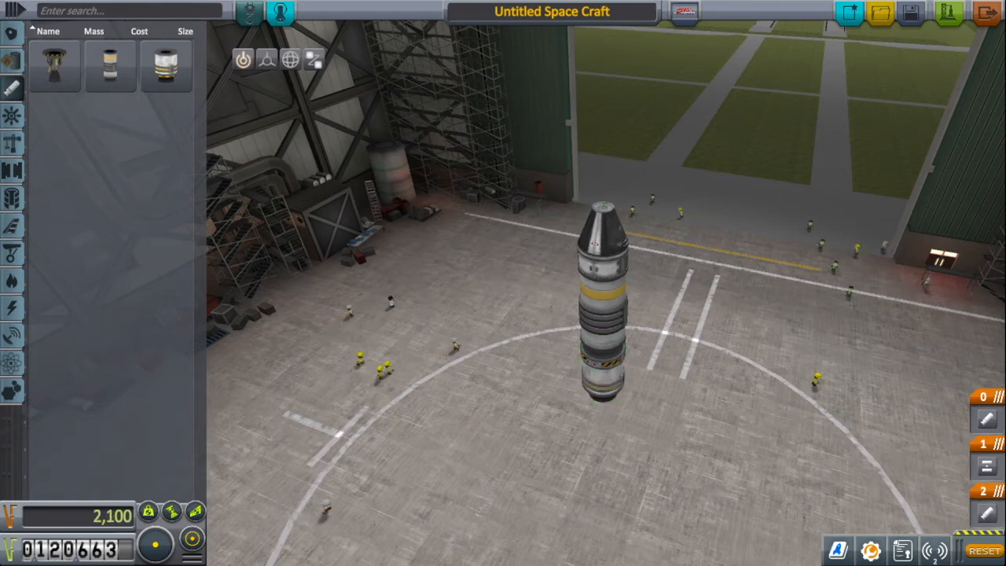
mouse_move(12, 281)
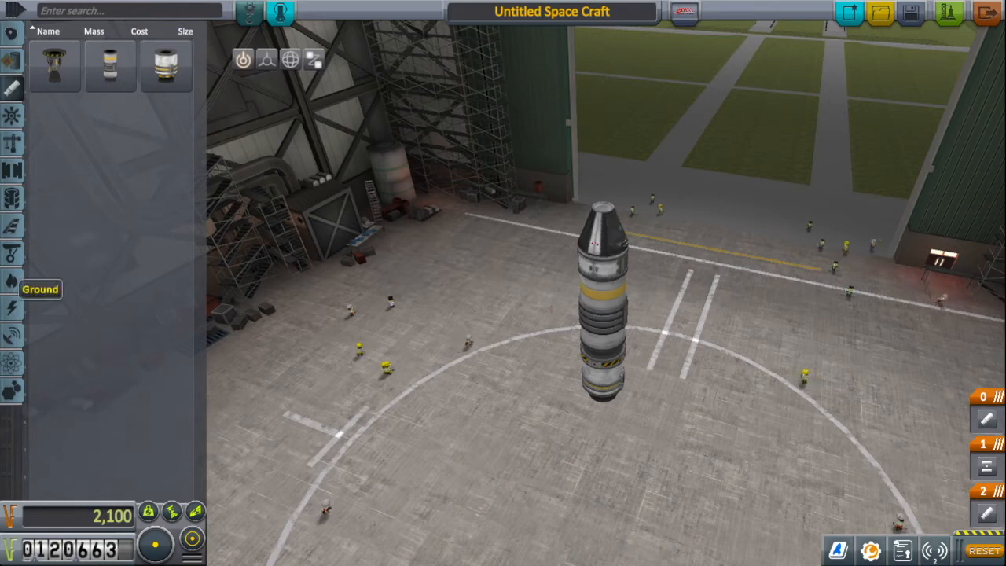
Switch the parts panel to the Engines category
left_click(11, 172)
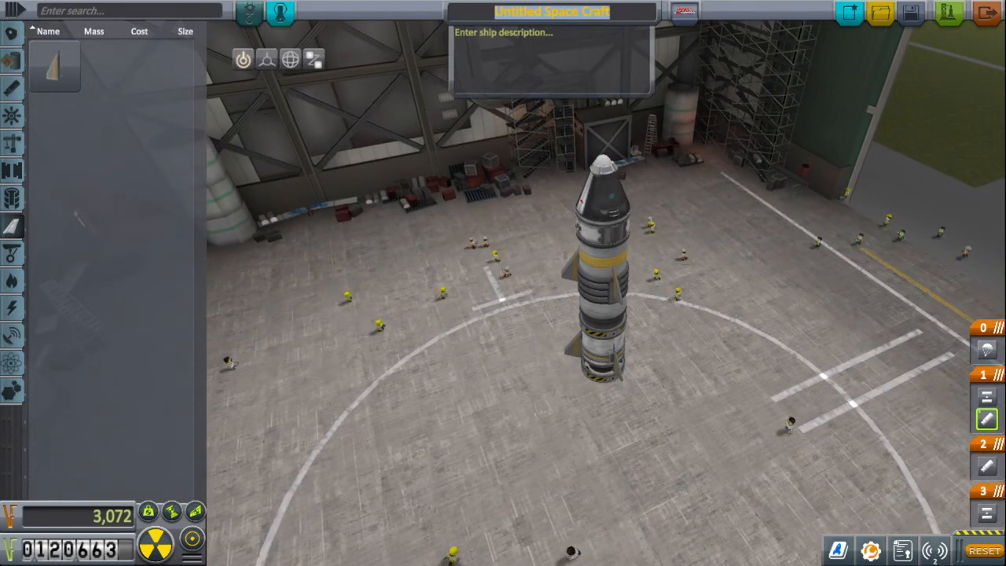
Name the craft 'Sailor of Love 2.0' and send it to the launch pad
type("voyage")
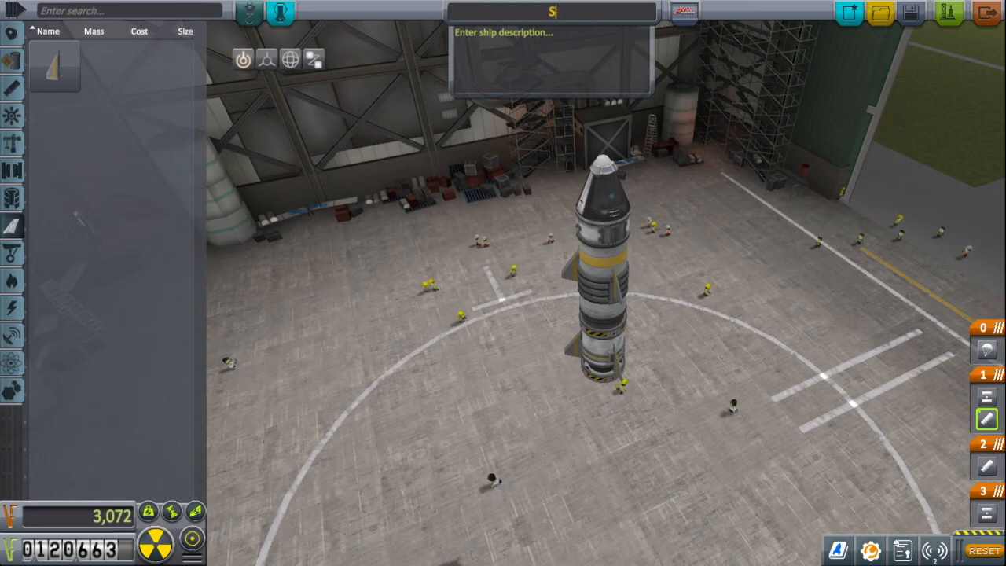
type("ailor of Love 2.0")
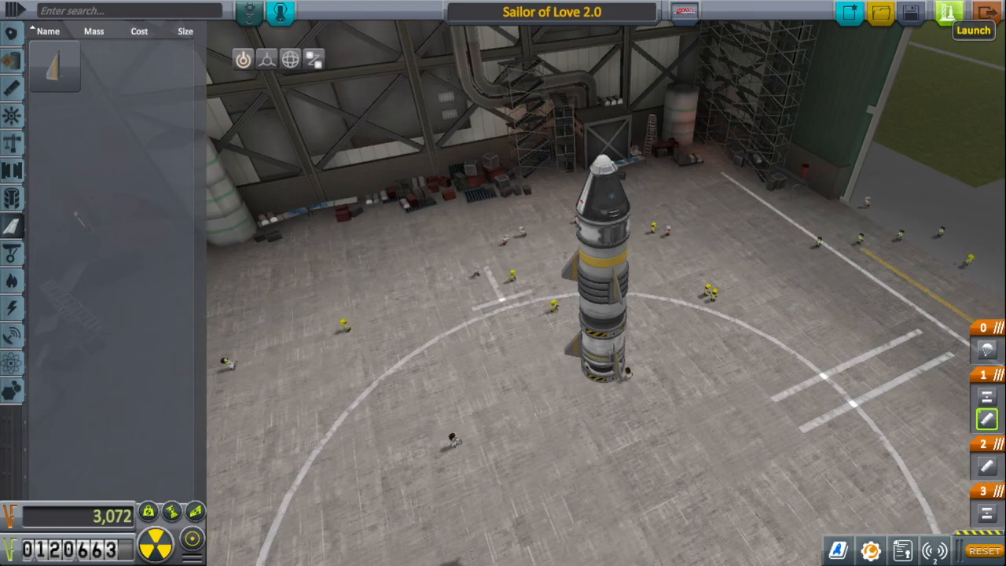
left_click(949, 16)
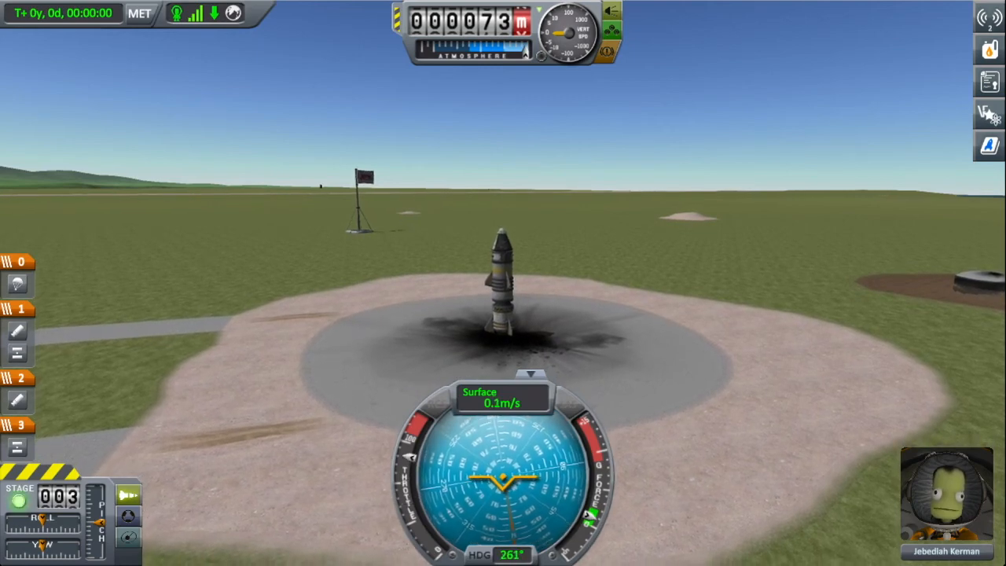
Launch the rocket, then open and close the service bay doors
key("space")
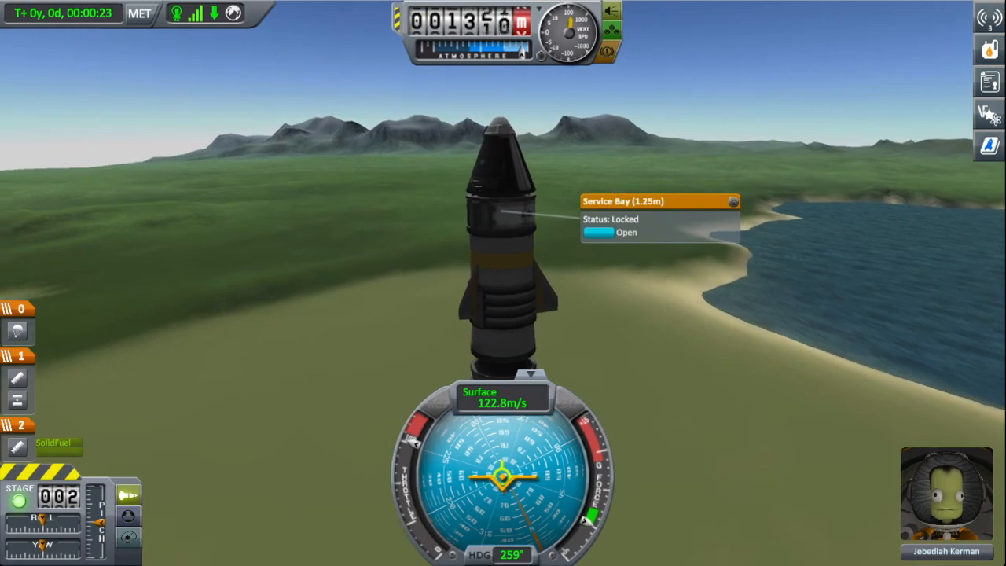
left_click(624, 233)
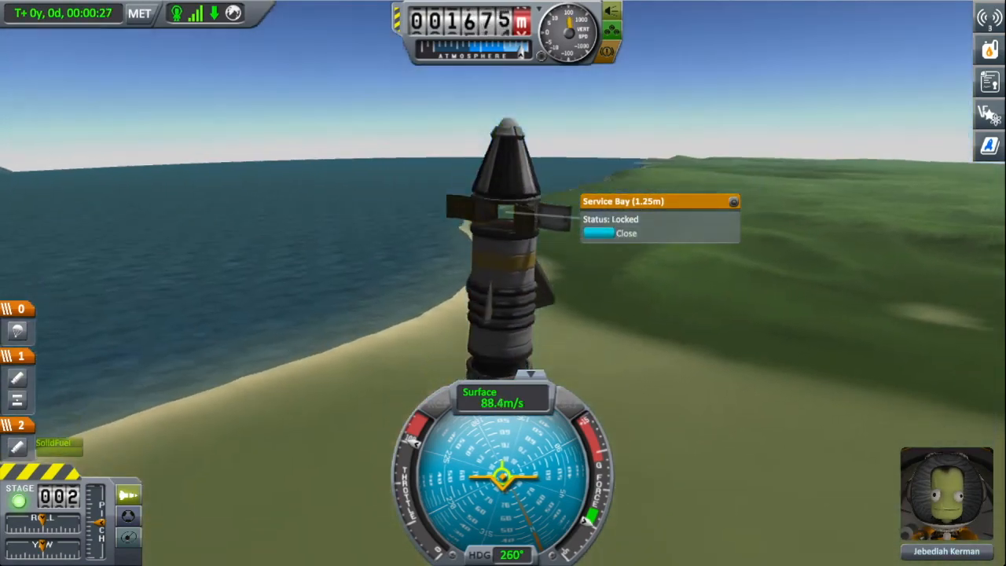
left_click(628, 232)
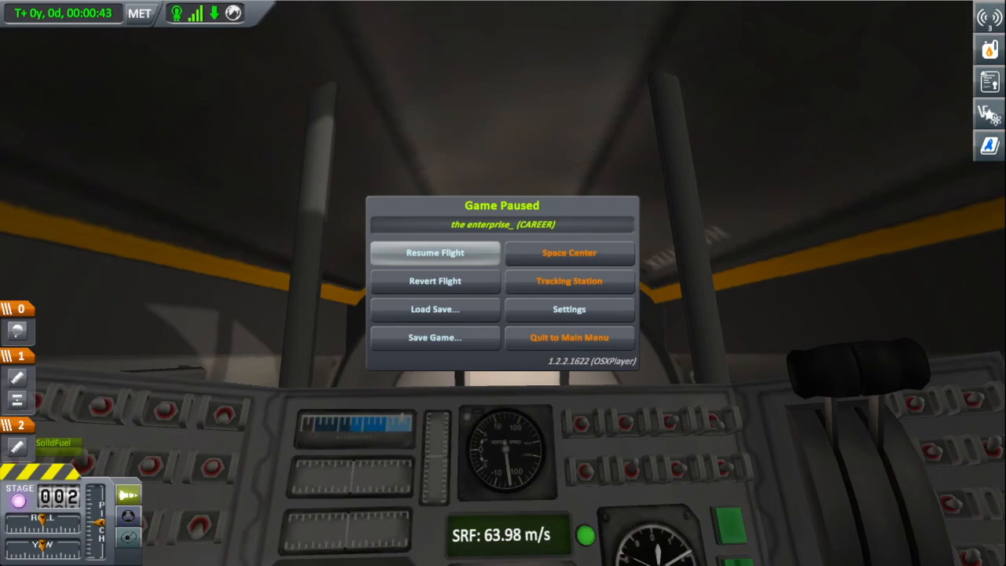
Resume the paused flight and activate the next stage
left_click(435, 252)
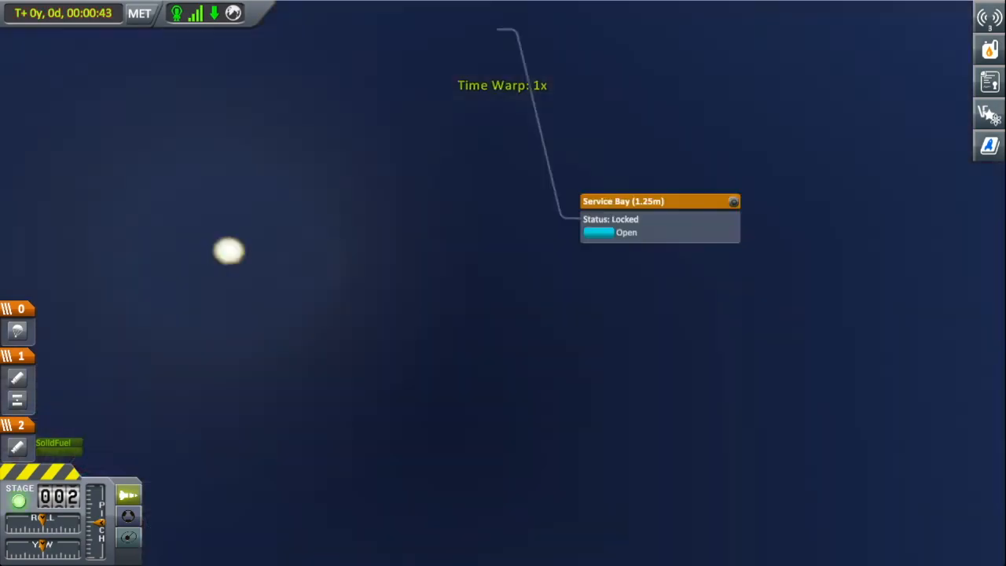
key("space")
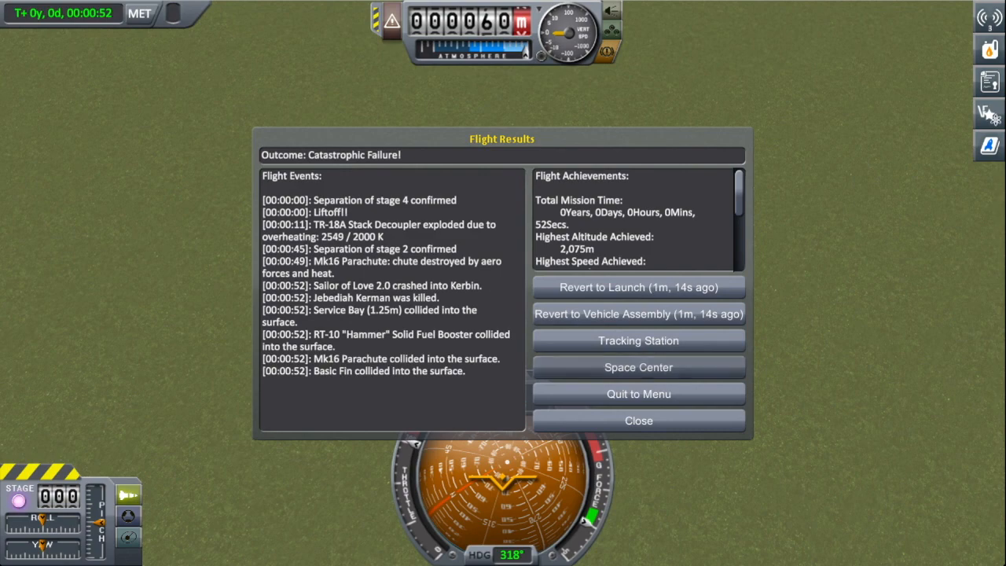
Leave the failed flight's results and return to the Space Center
left_click(639, 367)
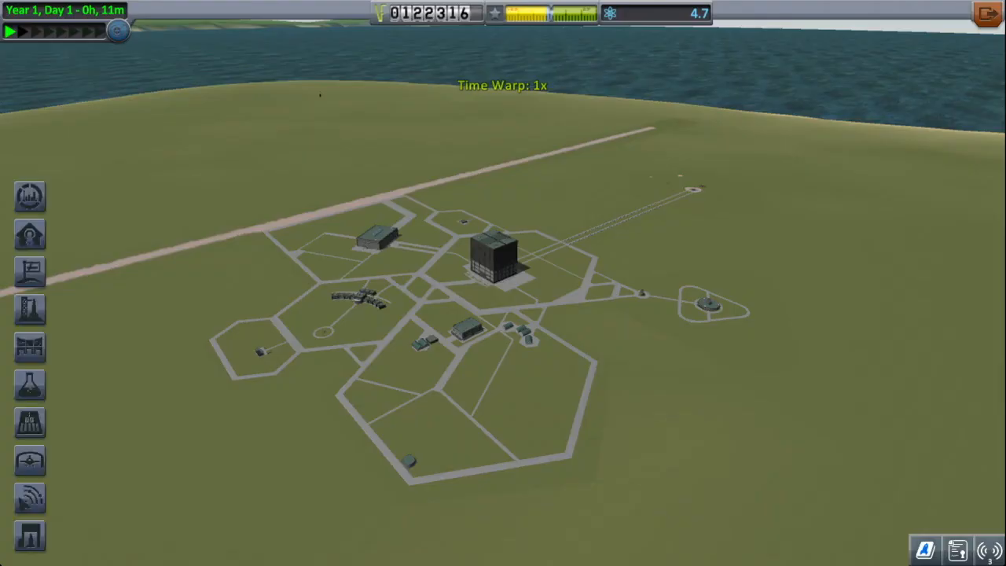